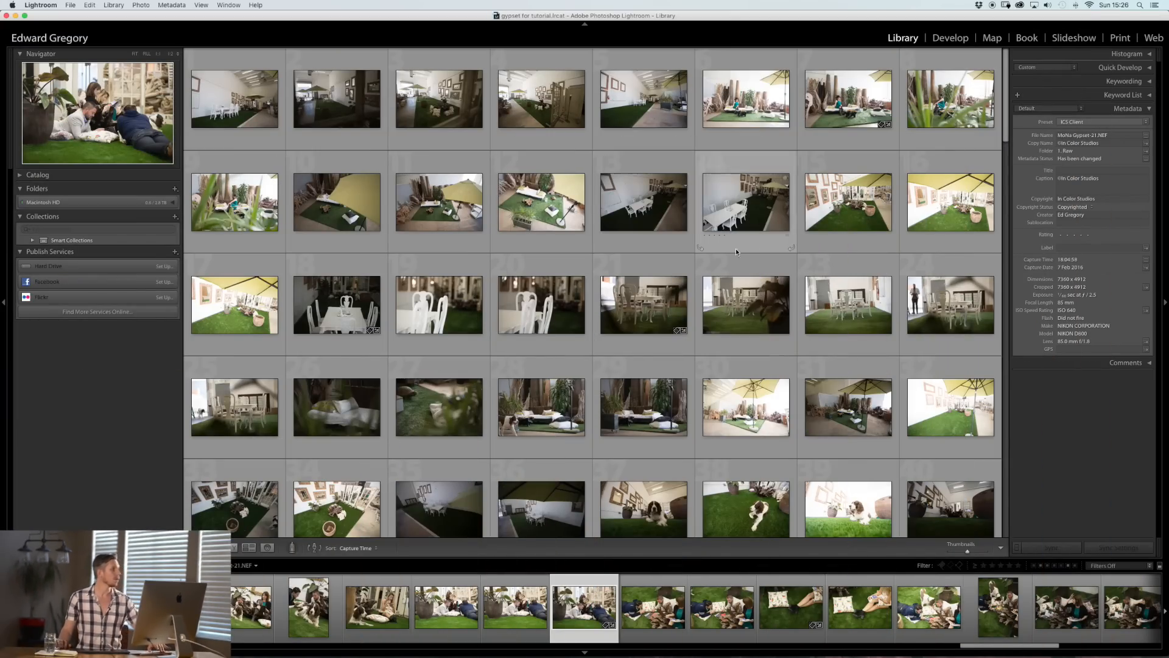
Browse down through the shoot's thumbnail grid to reach the studio interior shots.
scroll("down", 3)
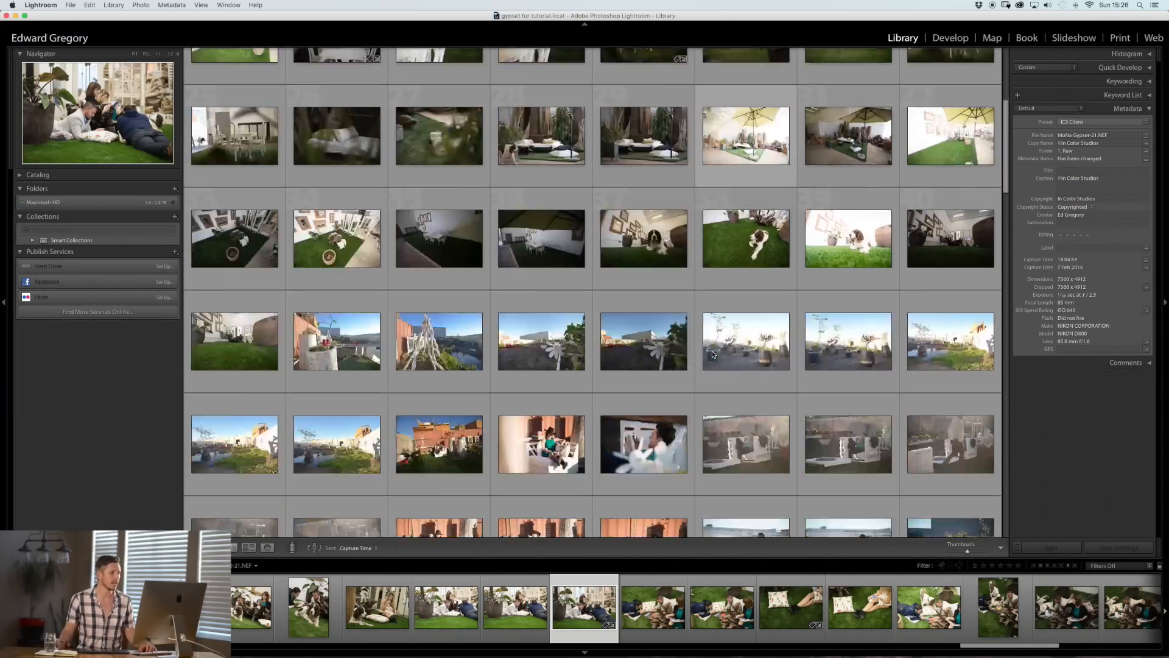
scroll("down", 3)
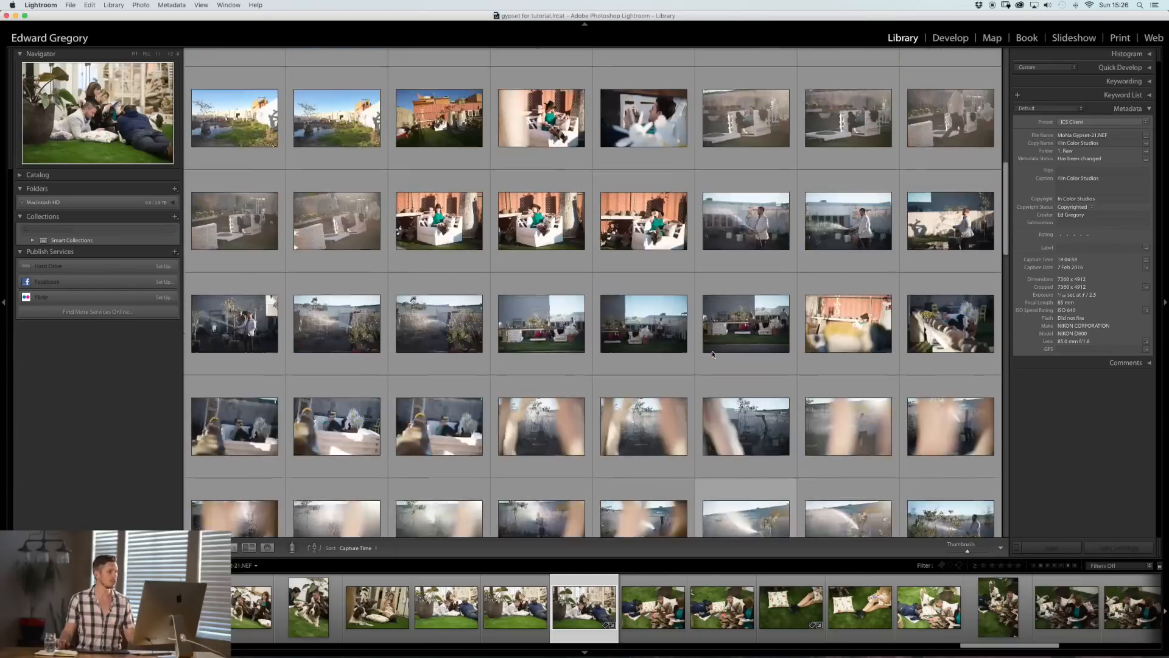
scroll("up", 3)
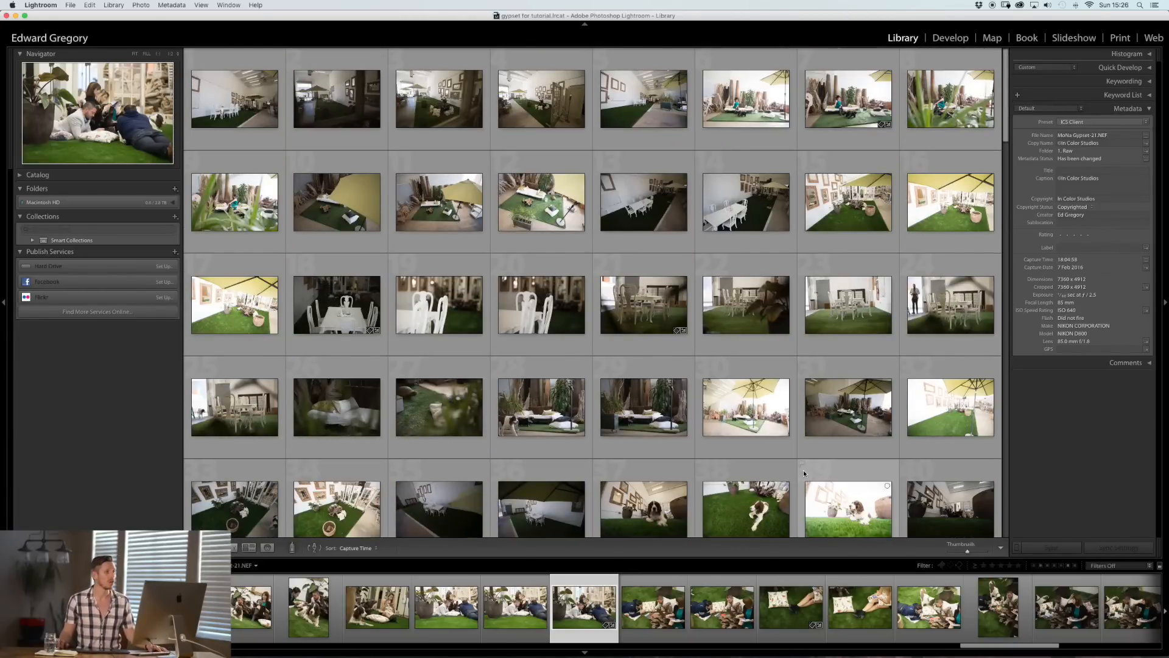
scroll("down", 3)
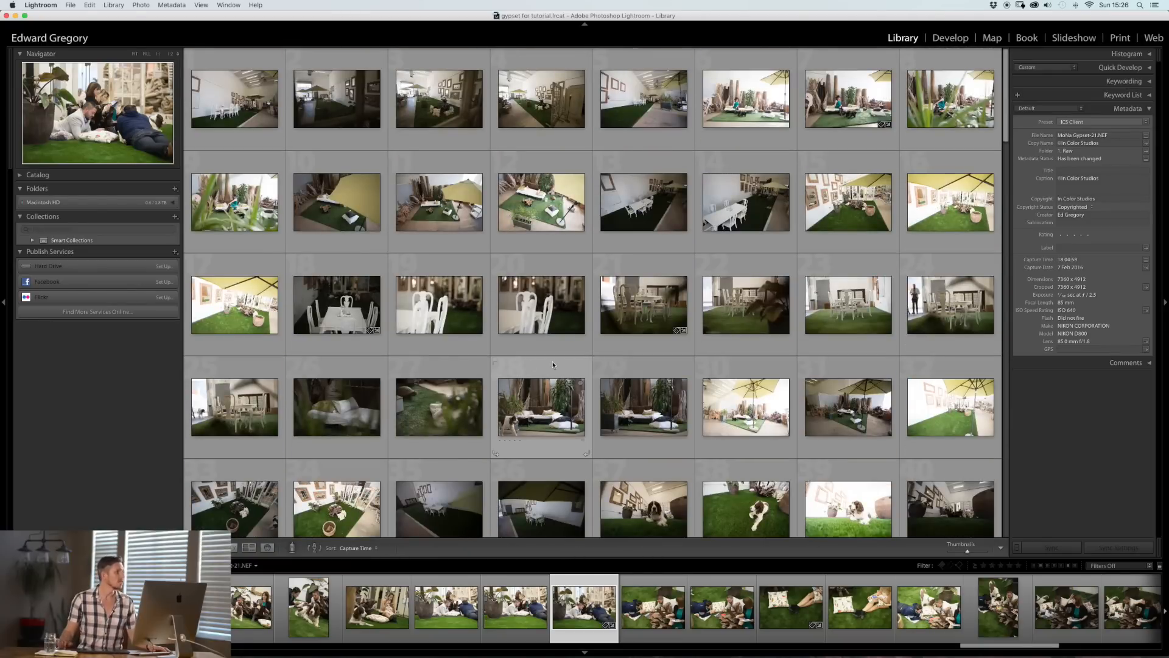
scroll("down", 3)
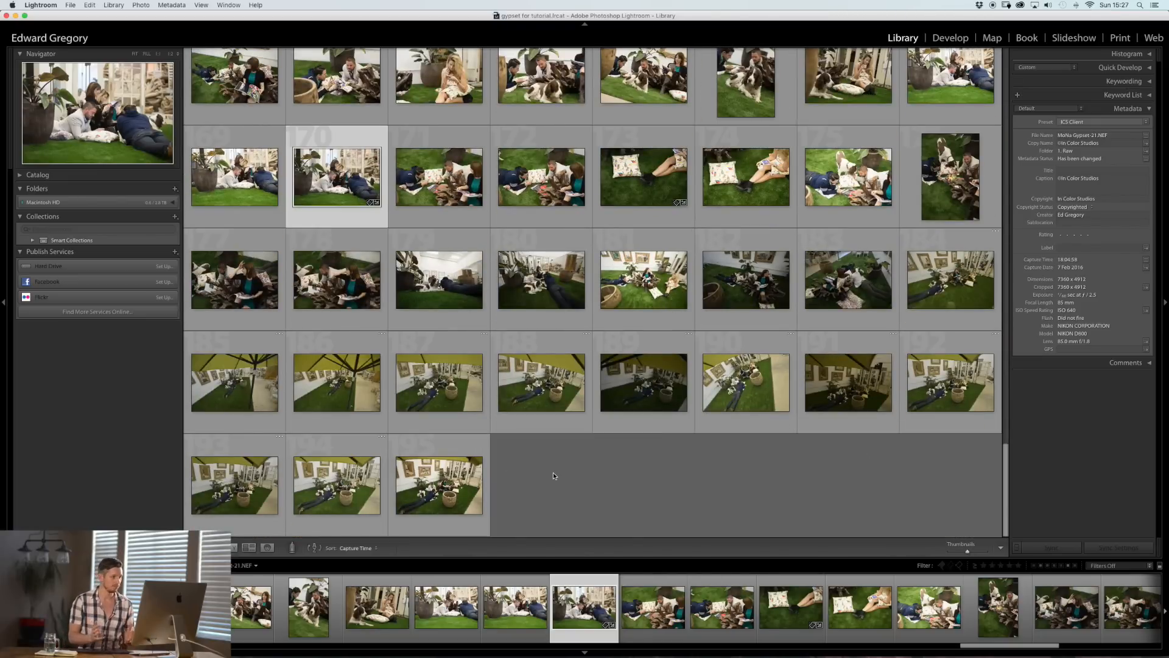
scroll("down", 3)
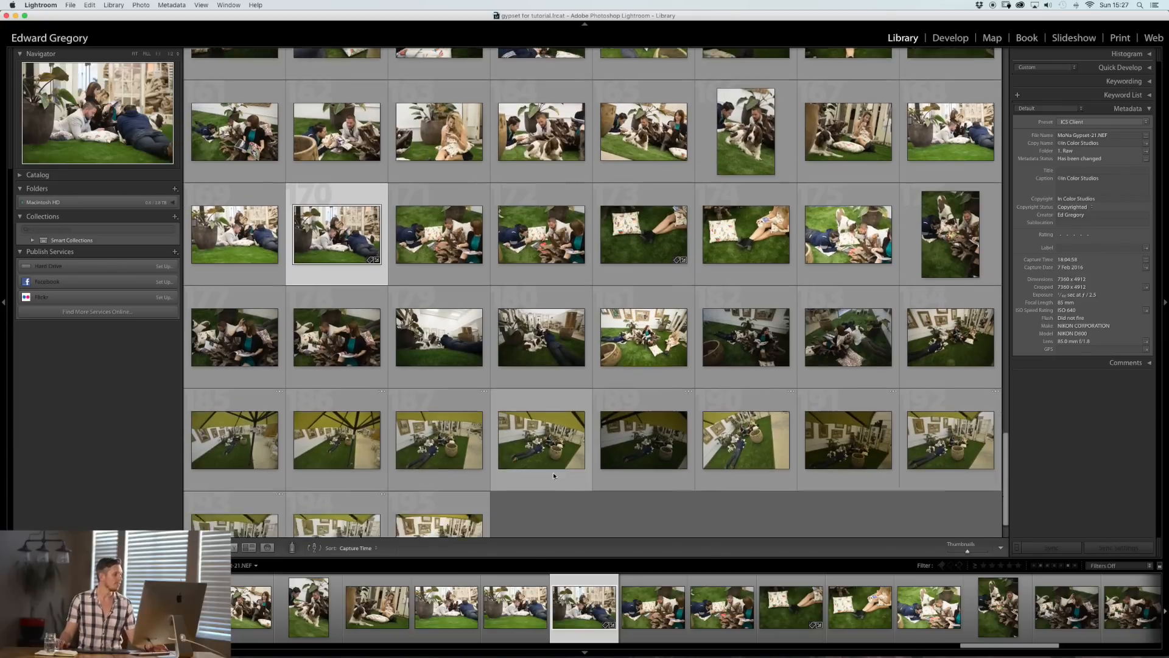
View the wooden-frame studio shot large in Loupe, then step back to the first photos of the shoot.
double_click(336, 233)
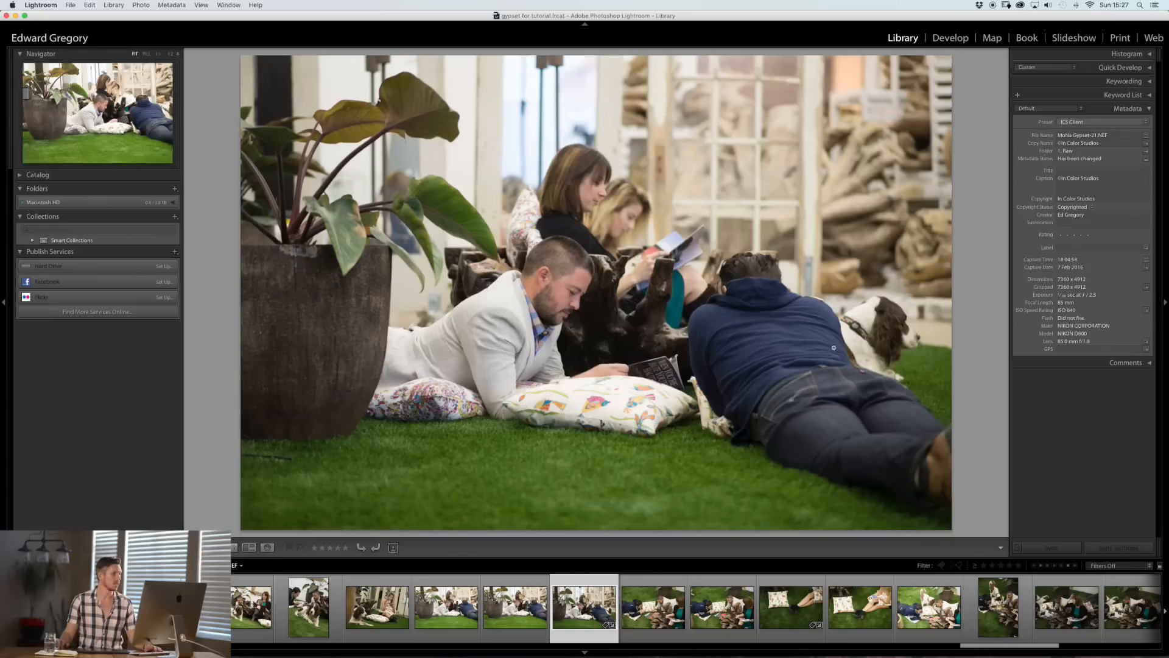
scroll("right", 3)
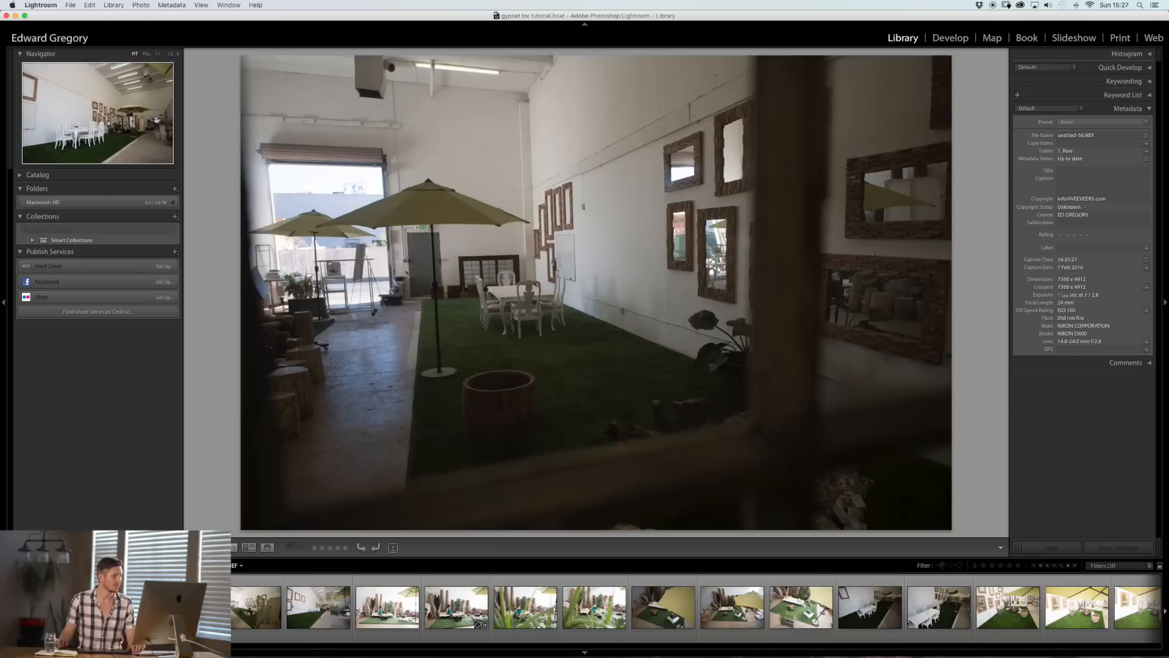
left_click(317, 606)
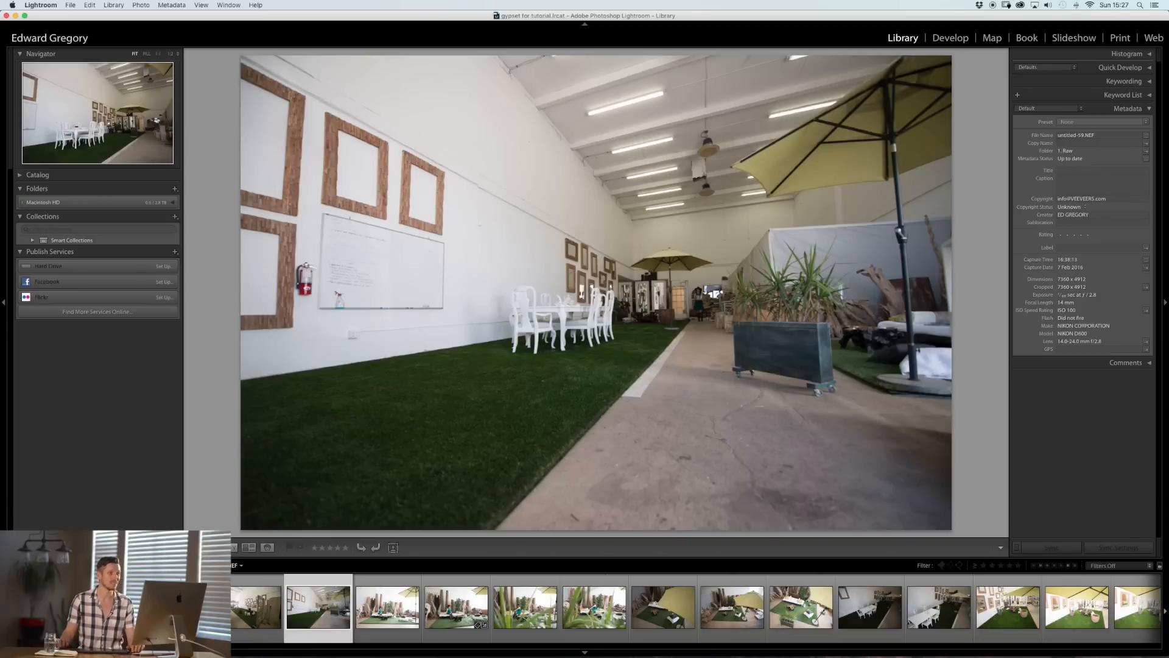
left_click(388, 605)
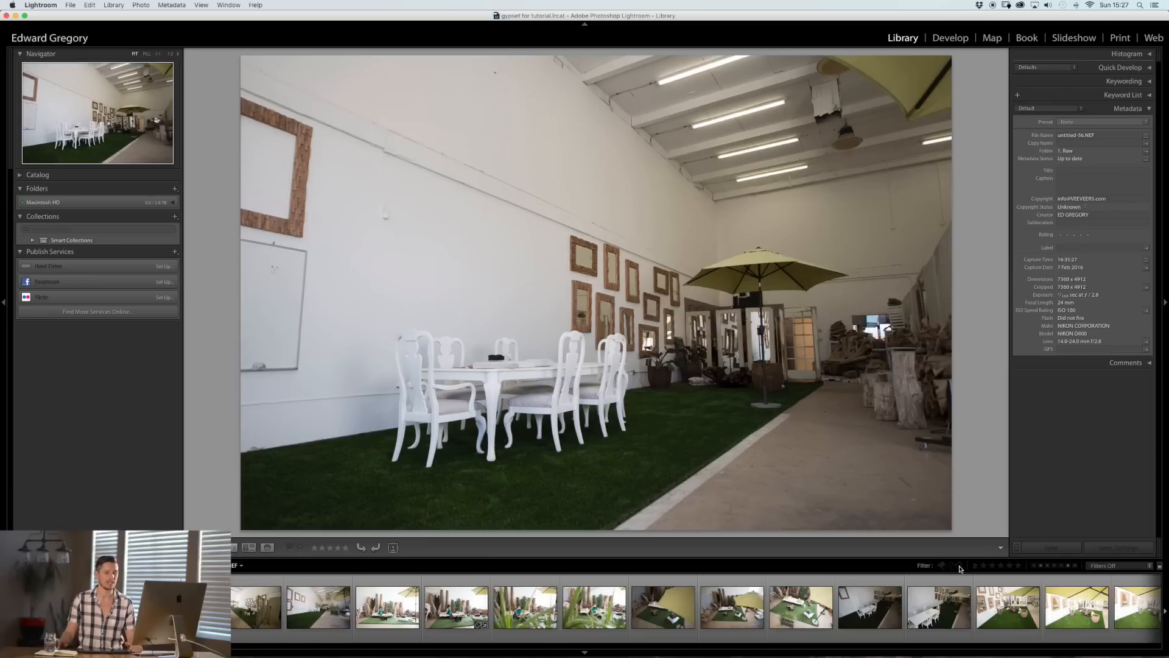
mouse_move(962, 569)
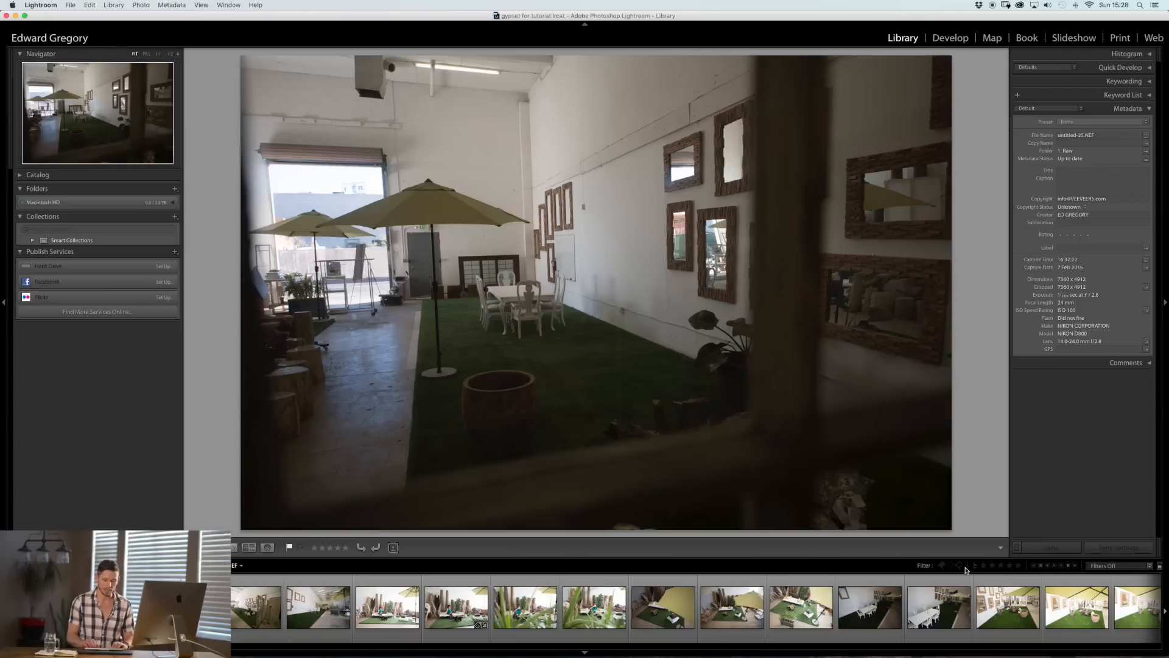
Flag the current shot and the cowboy-hat portrait as picks, checking focus at full view.
key("p")
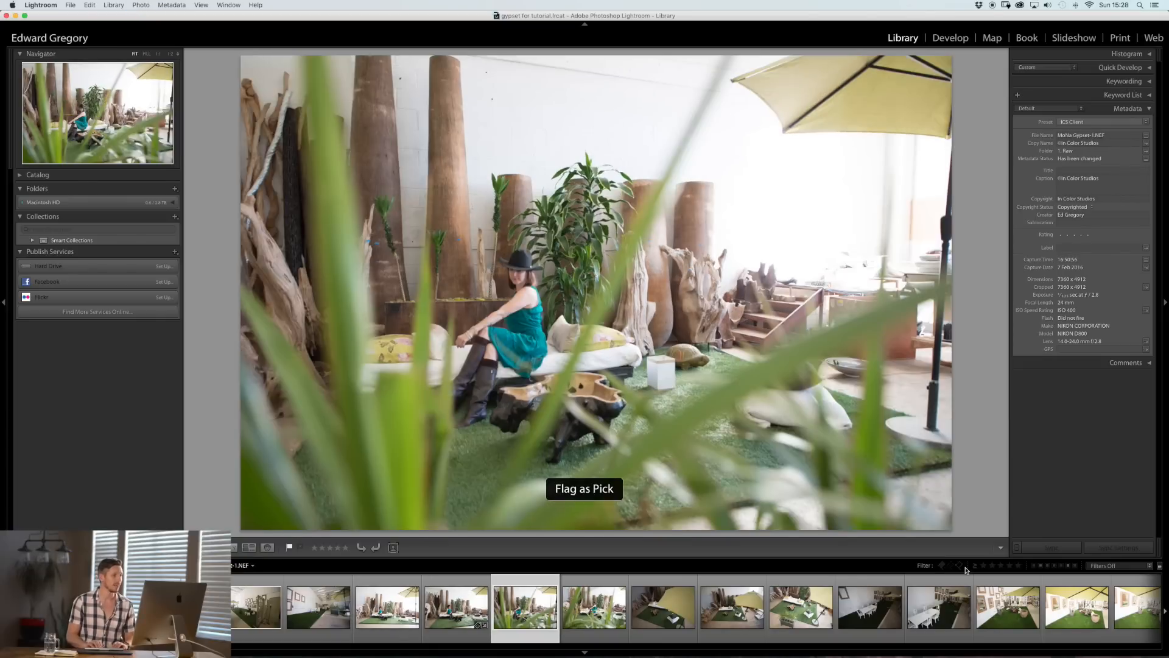
left_click(583, 605)
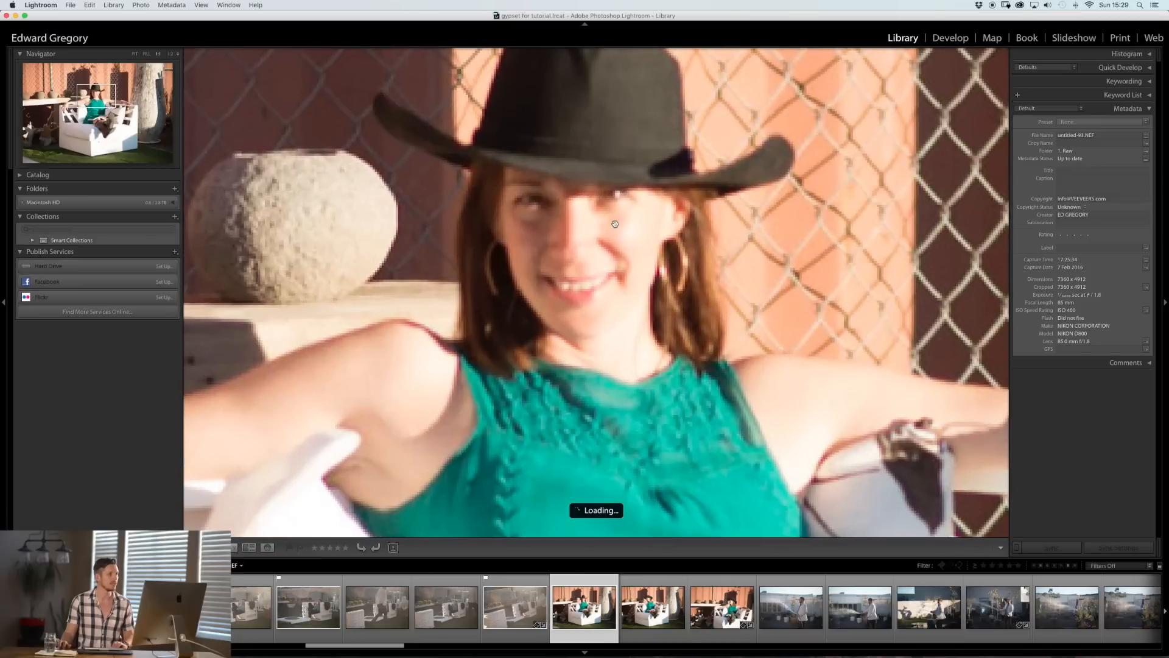
mouse_move(714, 366)
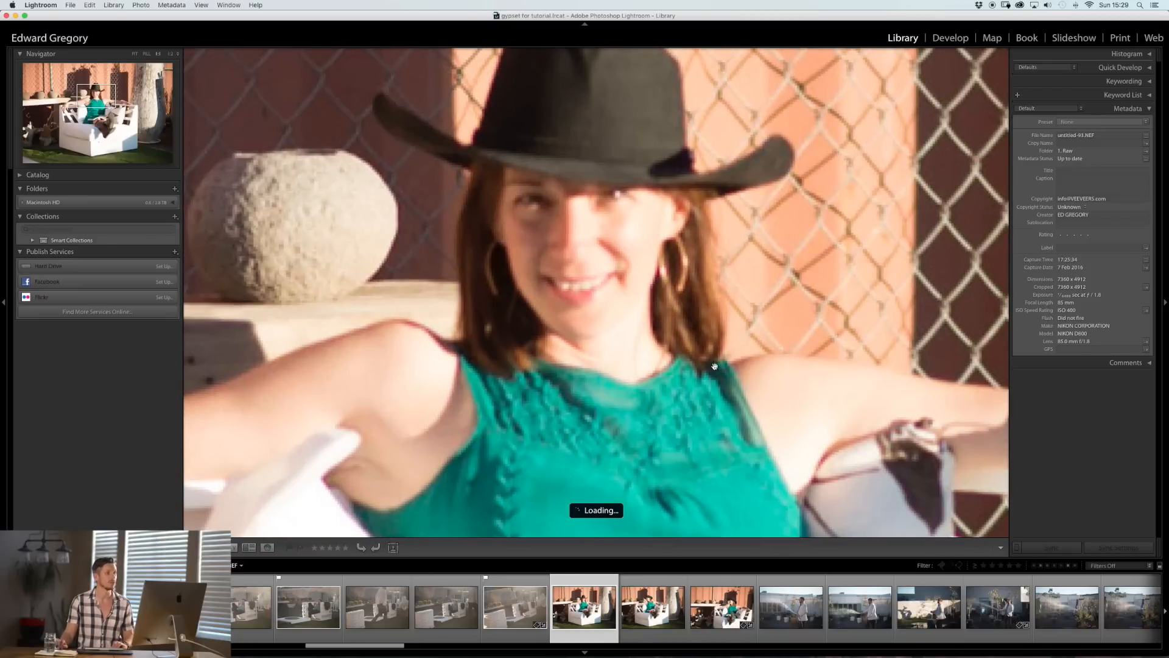
left_click(134, 53)
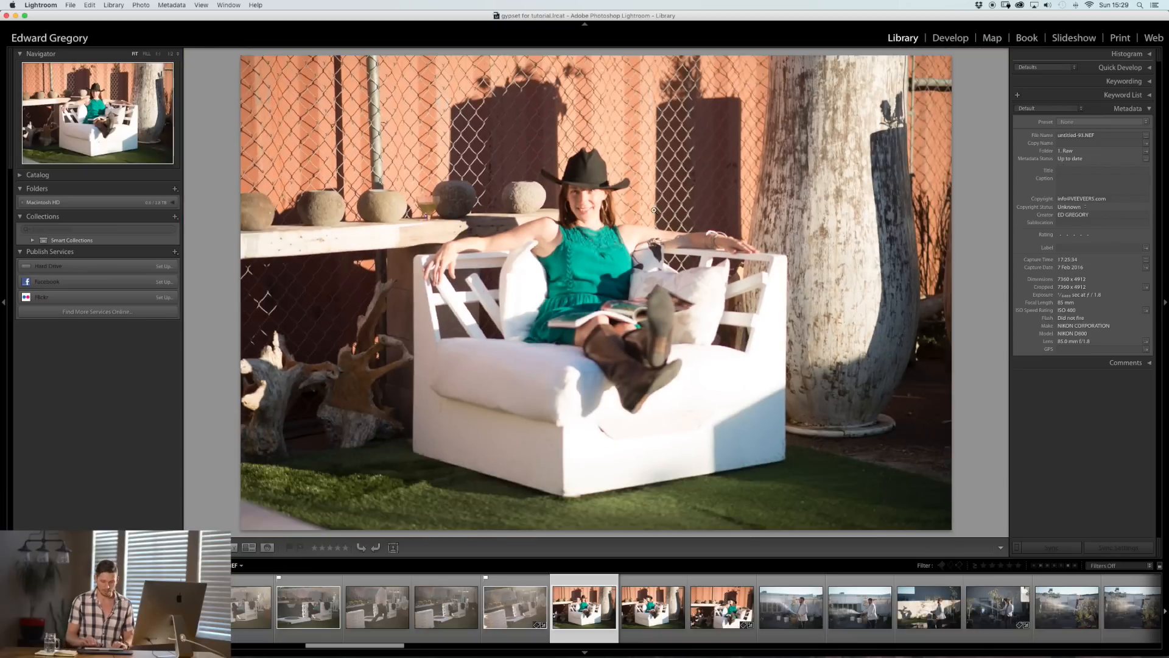
key("p")
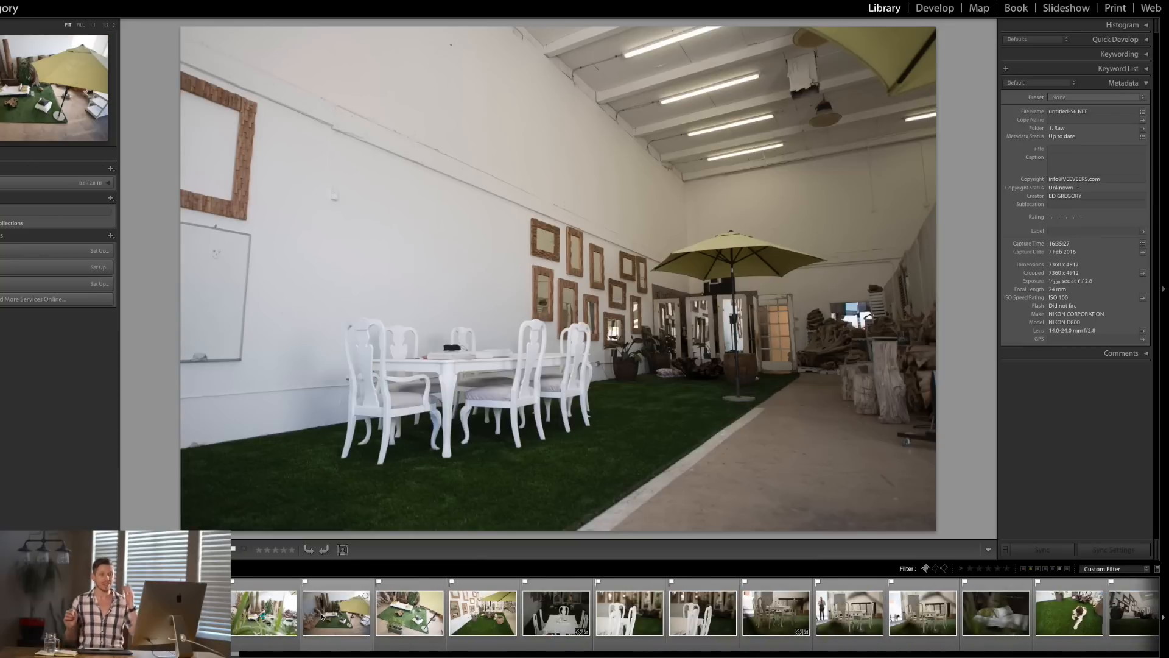
mouse_move(336, 612)
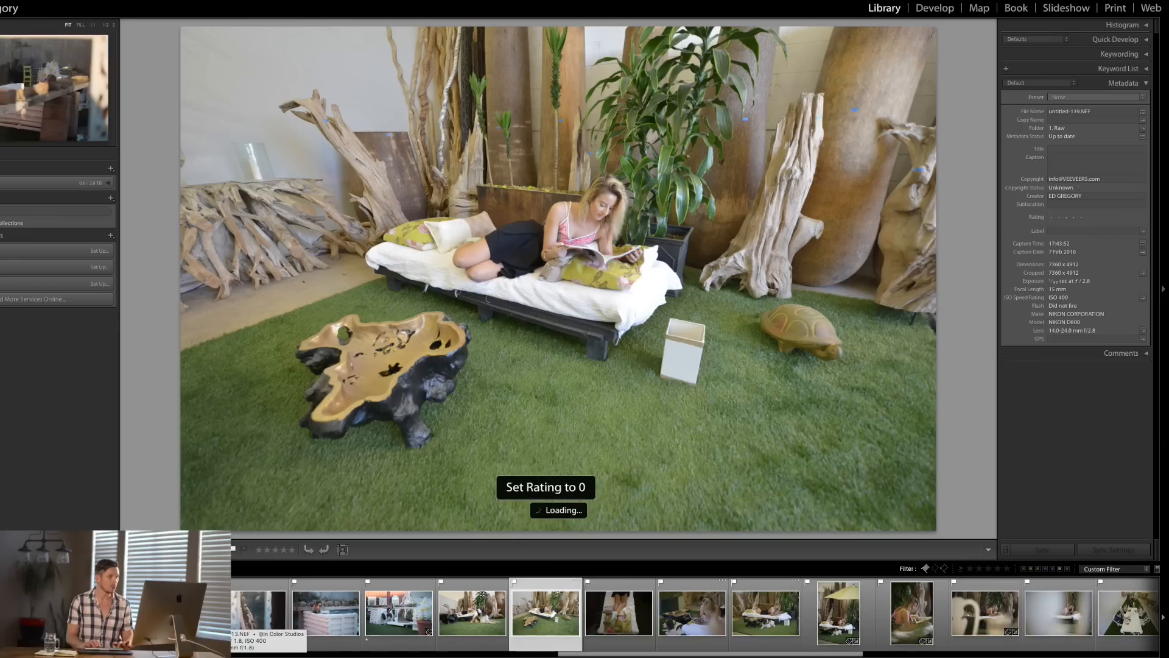
Step through the flagged picks, rating the better ones, including the group shot with the dog, one star.
key("right")
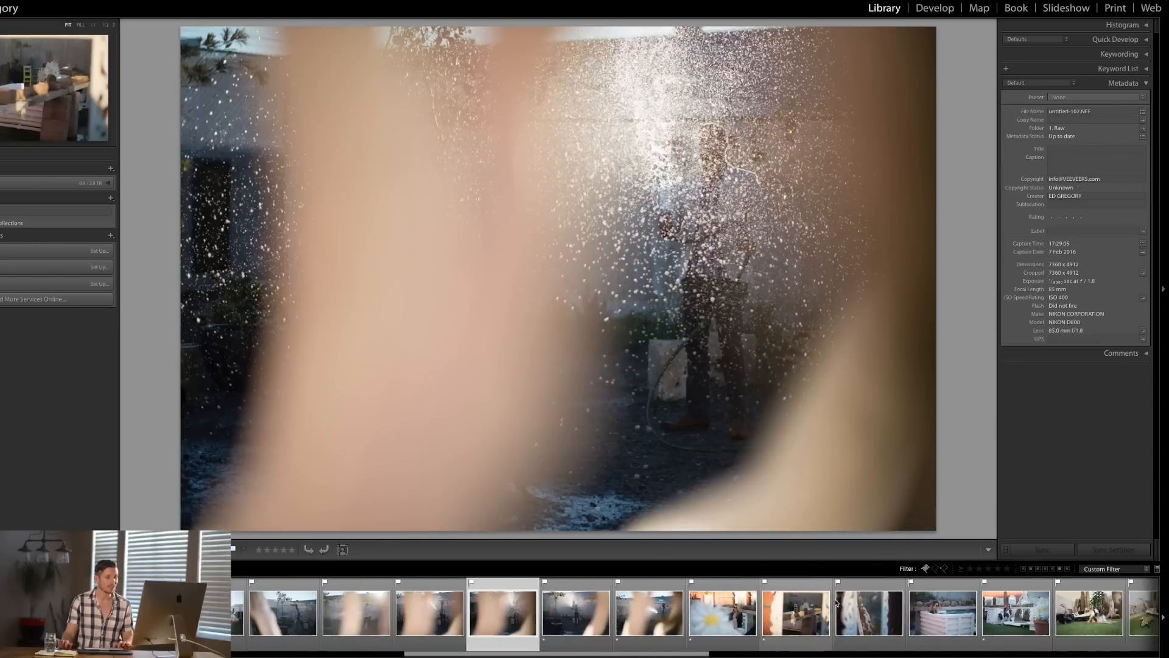
key("1")
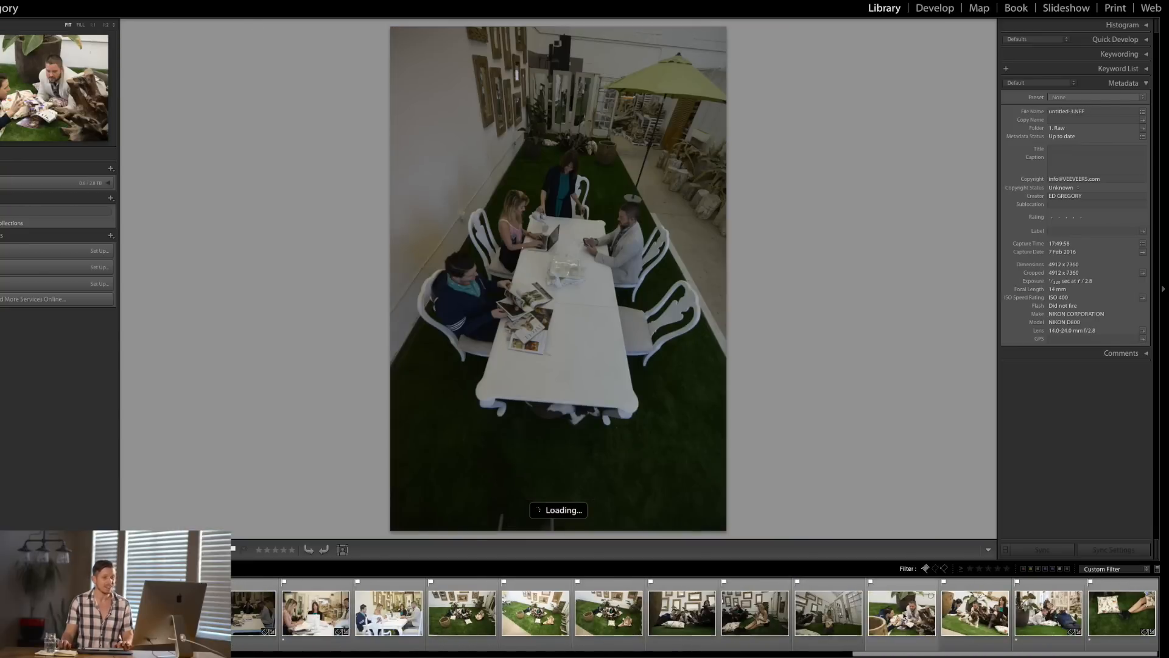
key("1")
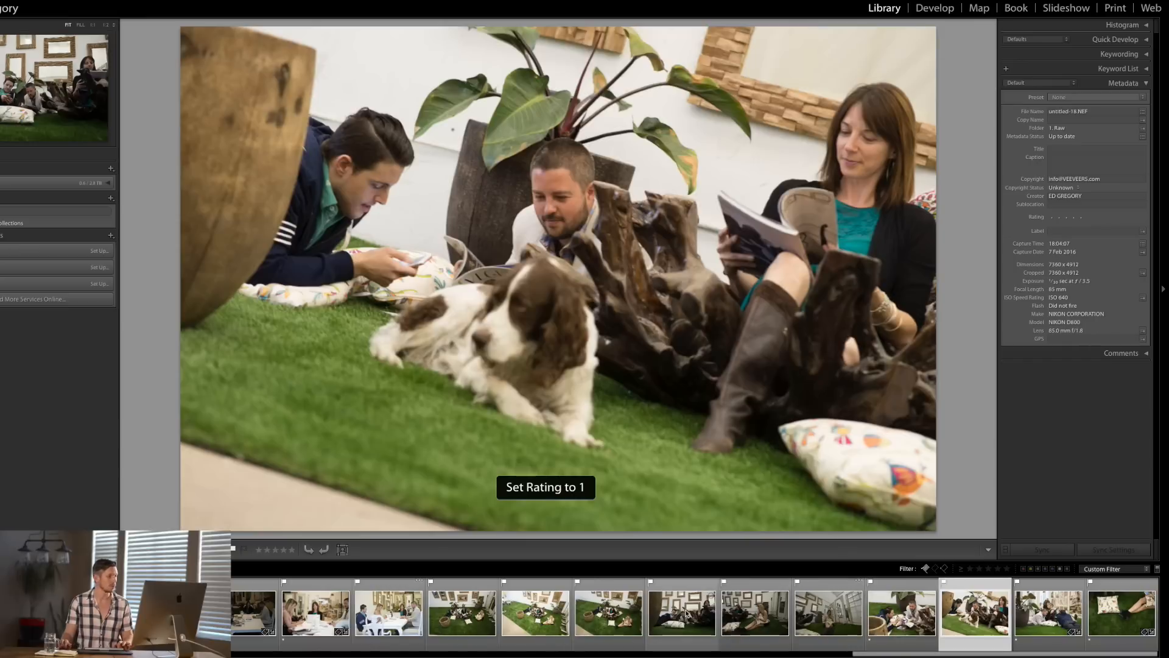
left_click(681, 613)
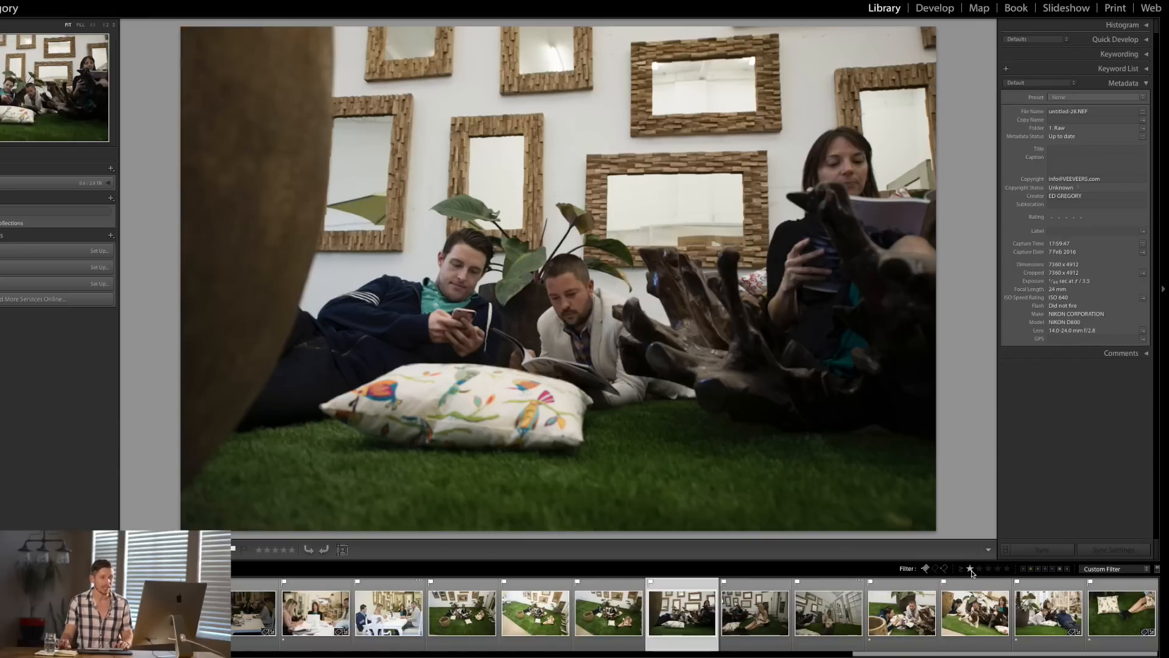
Filter to one star and up, then raise the hose, sprinkler and pillow-and-boots shots to two stars.
left_click(971, 568)
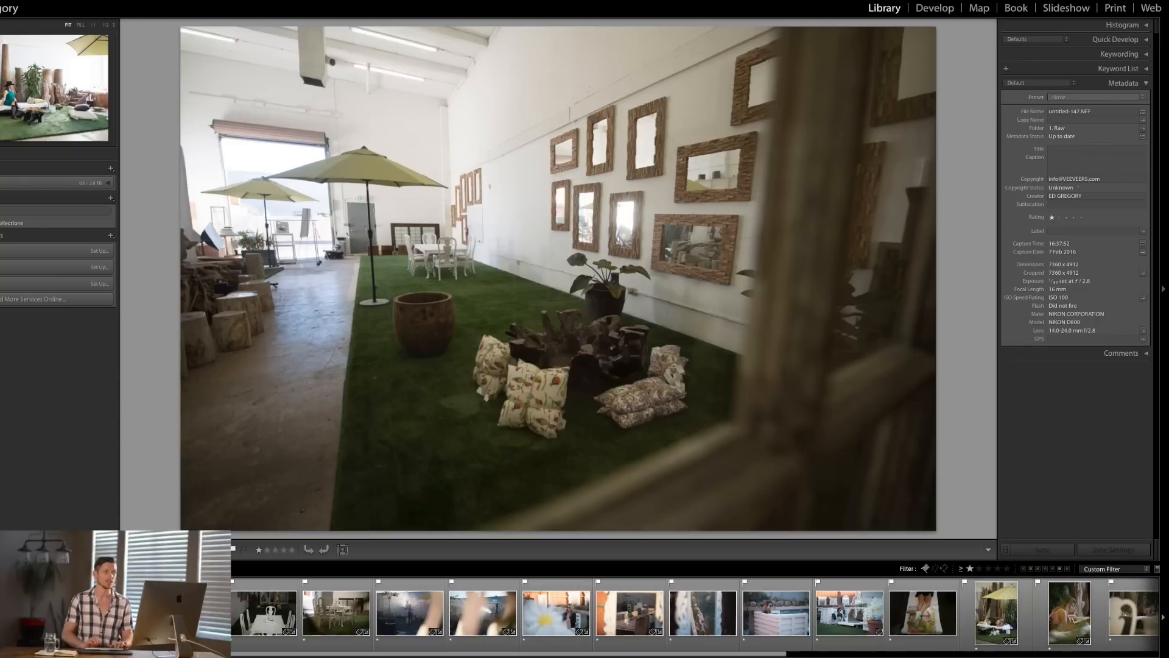
key("2")
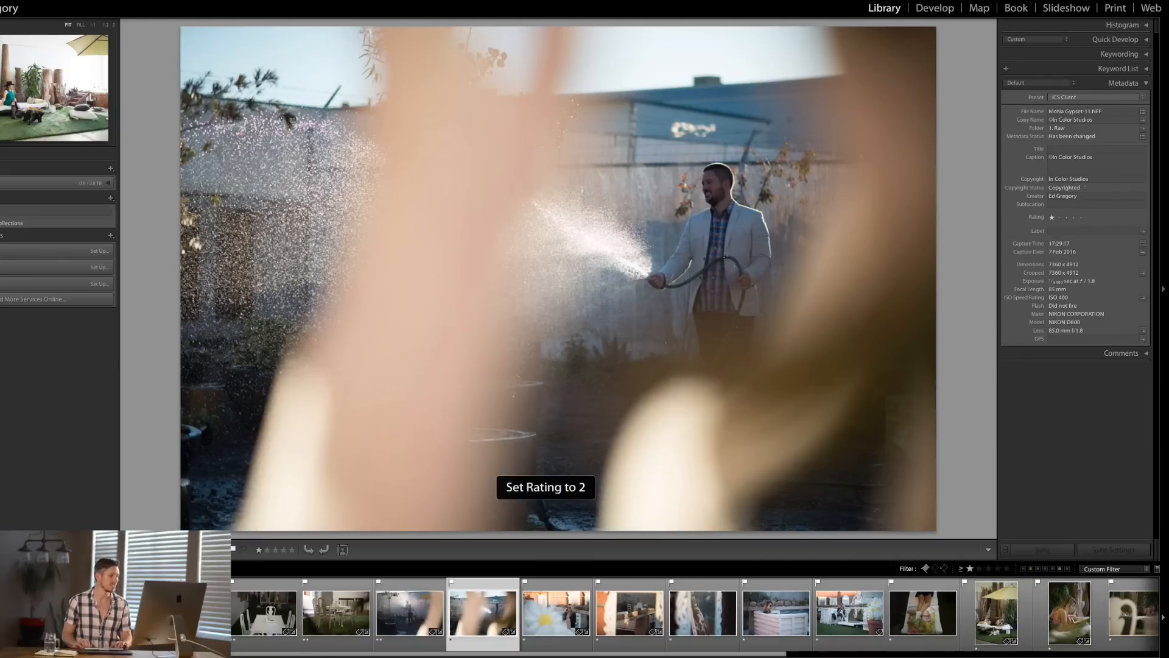
key("right")
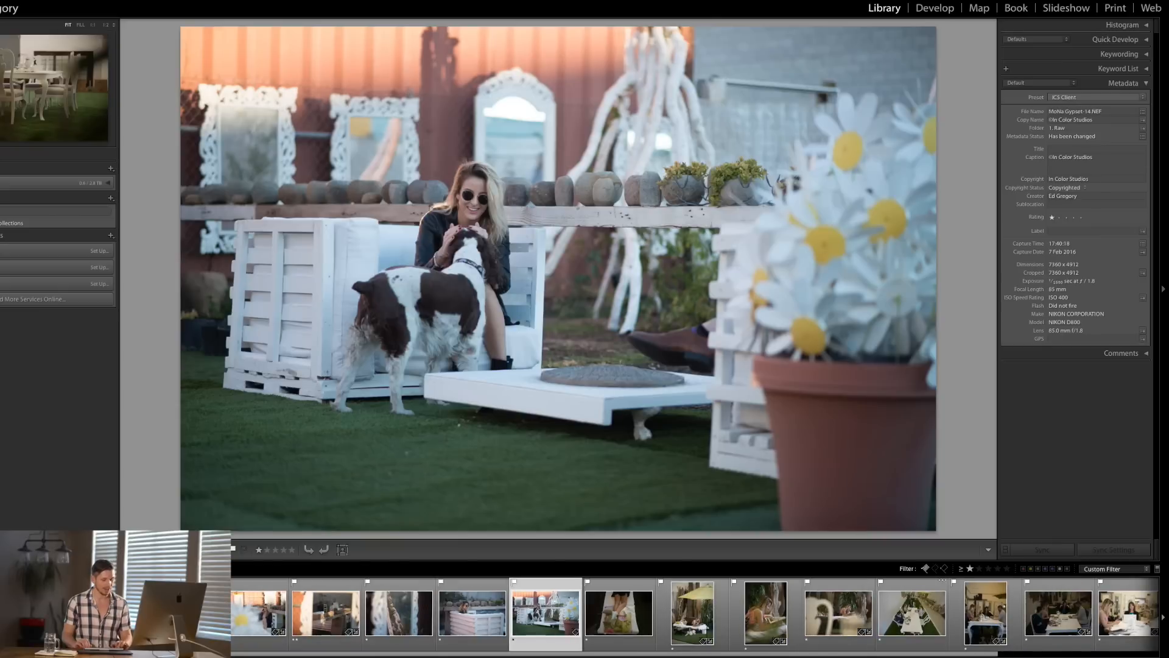
key("2")
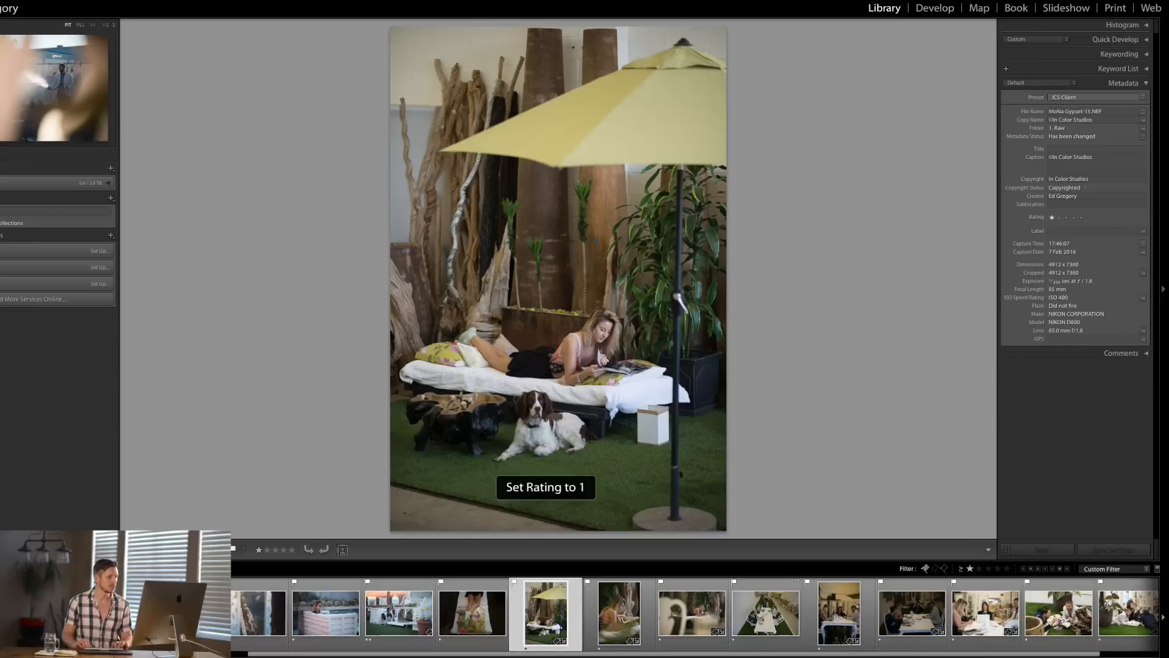
key("2")
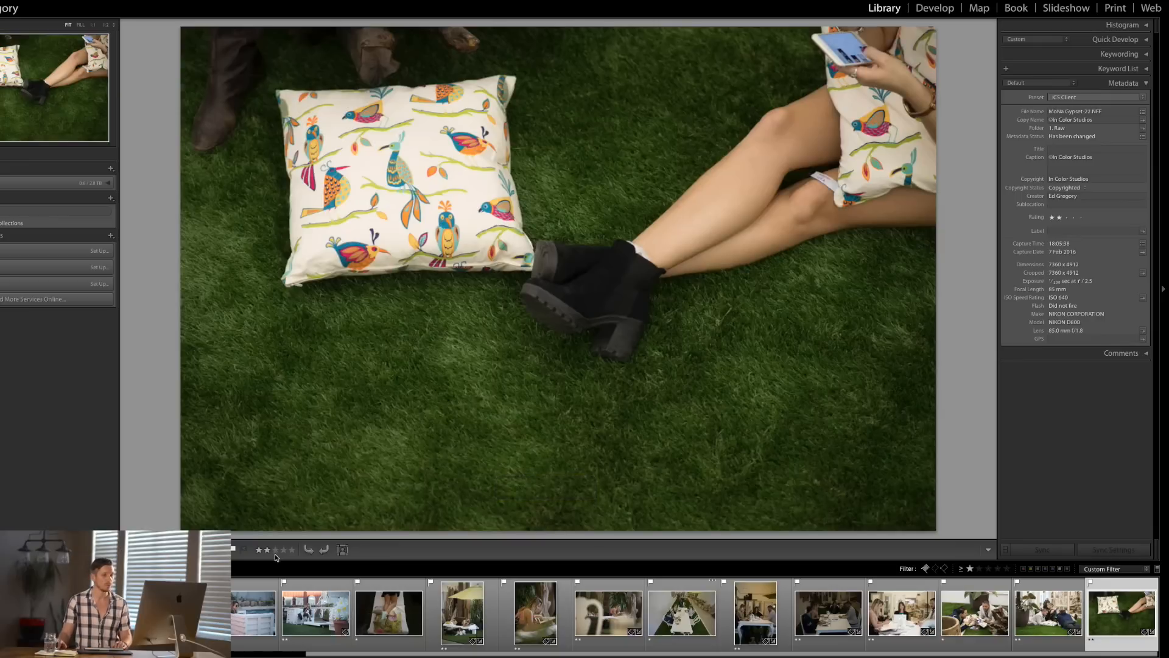
Try the filmstrip star filter at two stars and higher, then clear the rating requirement.
left_click(978, 568)
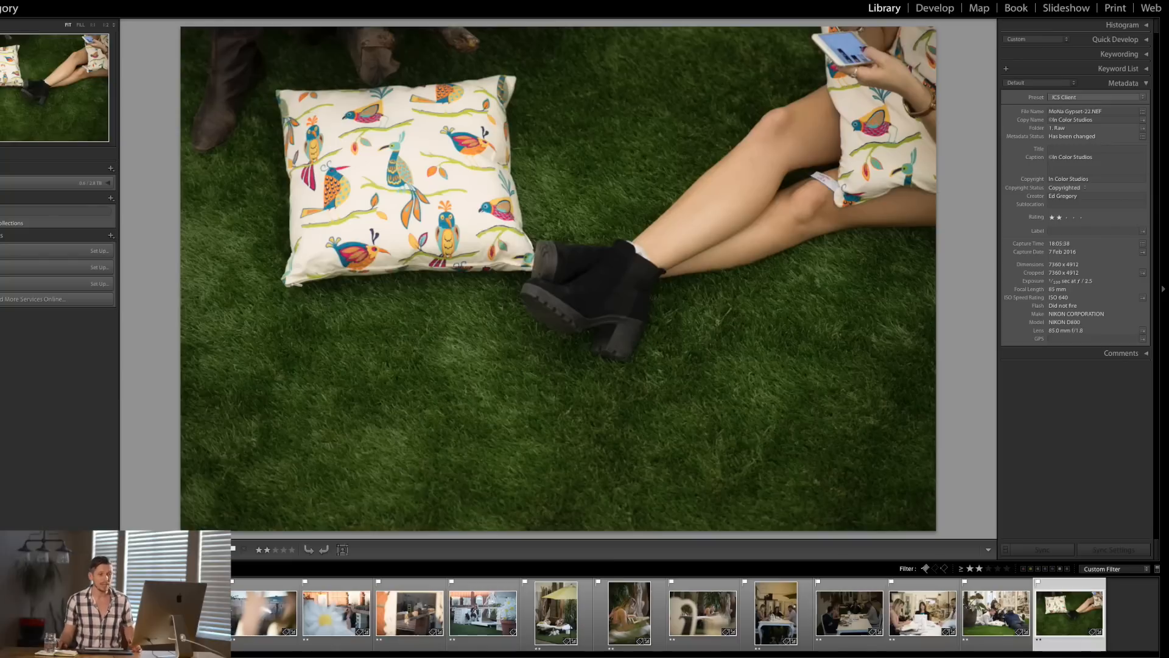
left_click(988, 569)
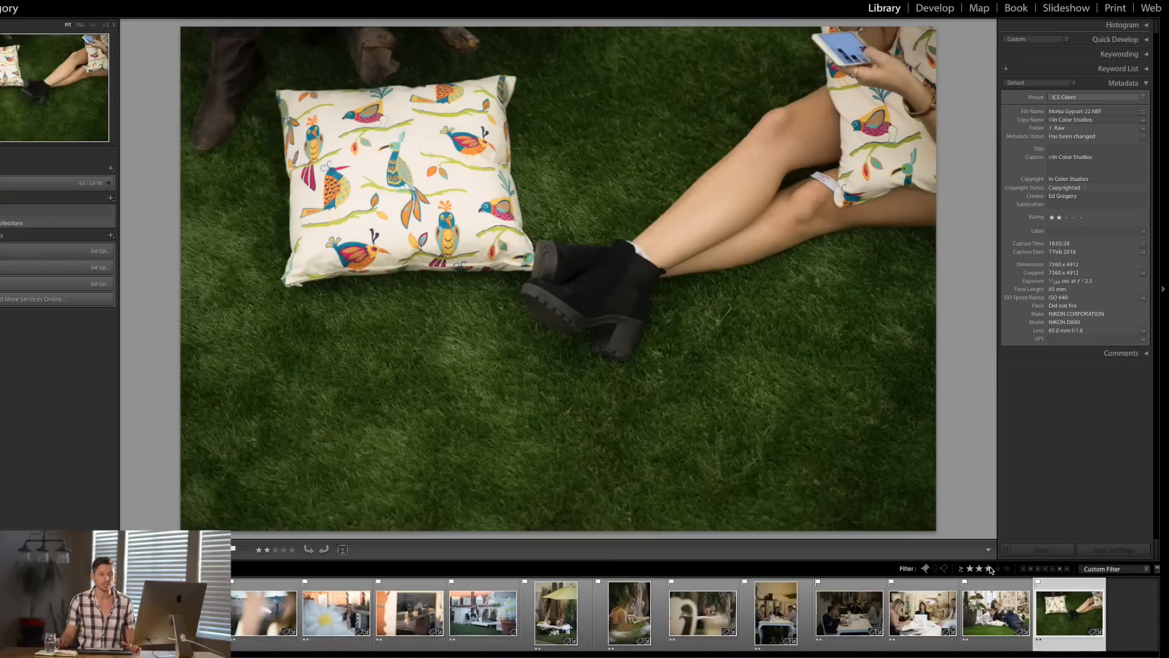
mouse_move(988, 569)
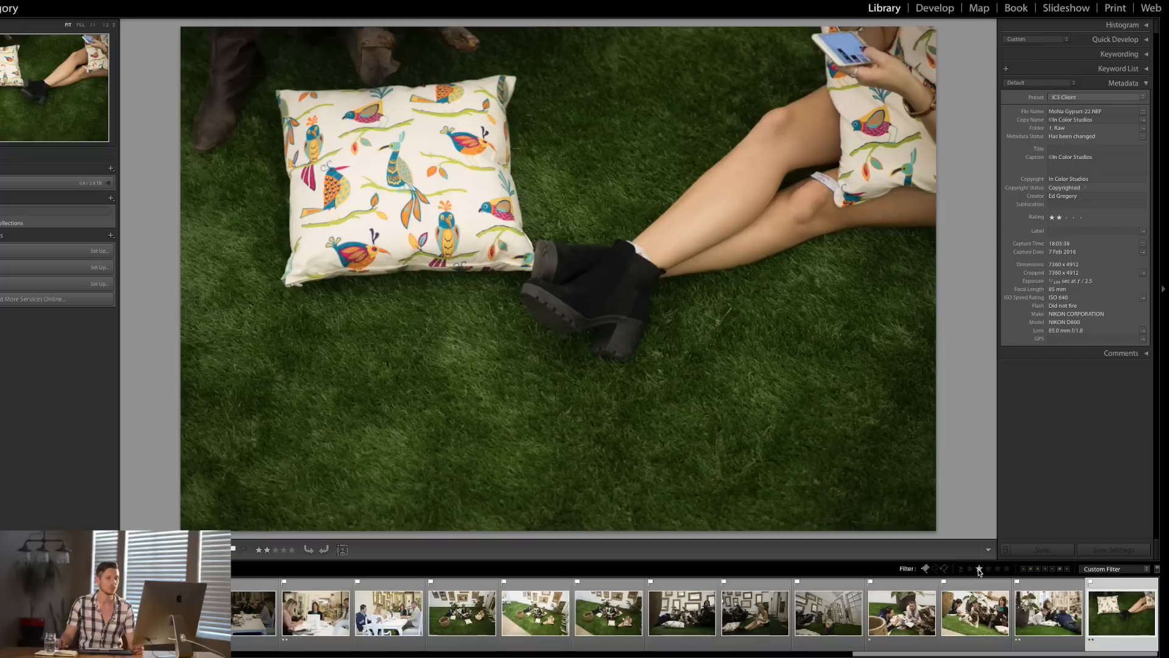
left_click(979, 569)
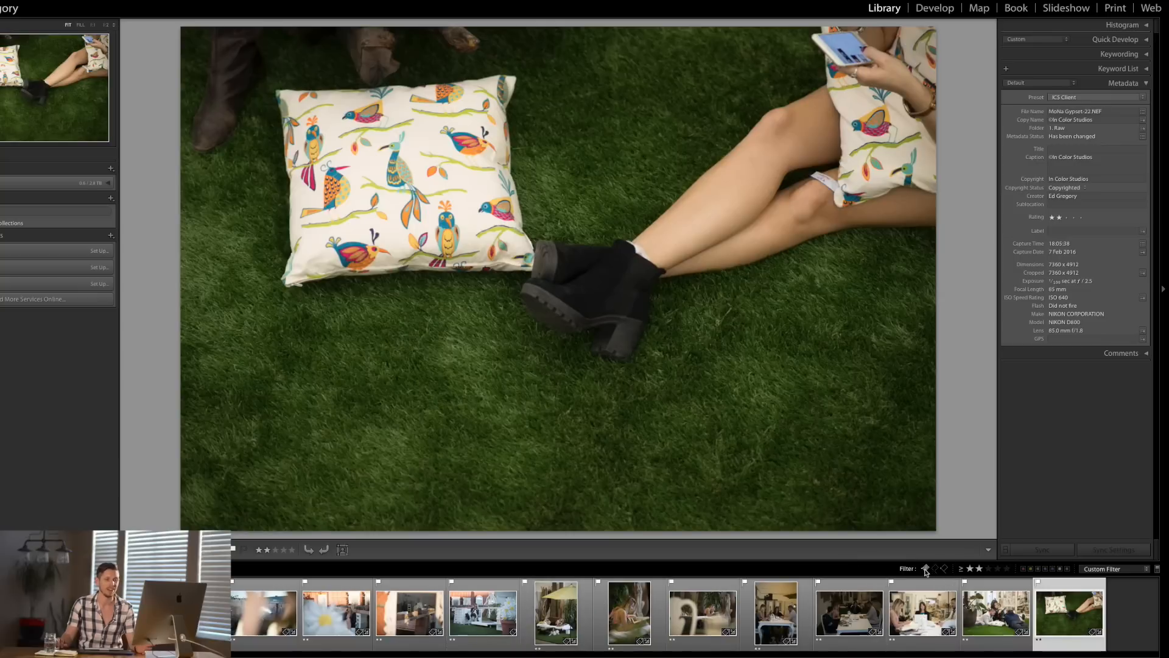
left_click(971, 569)
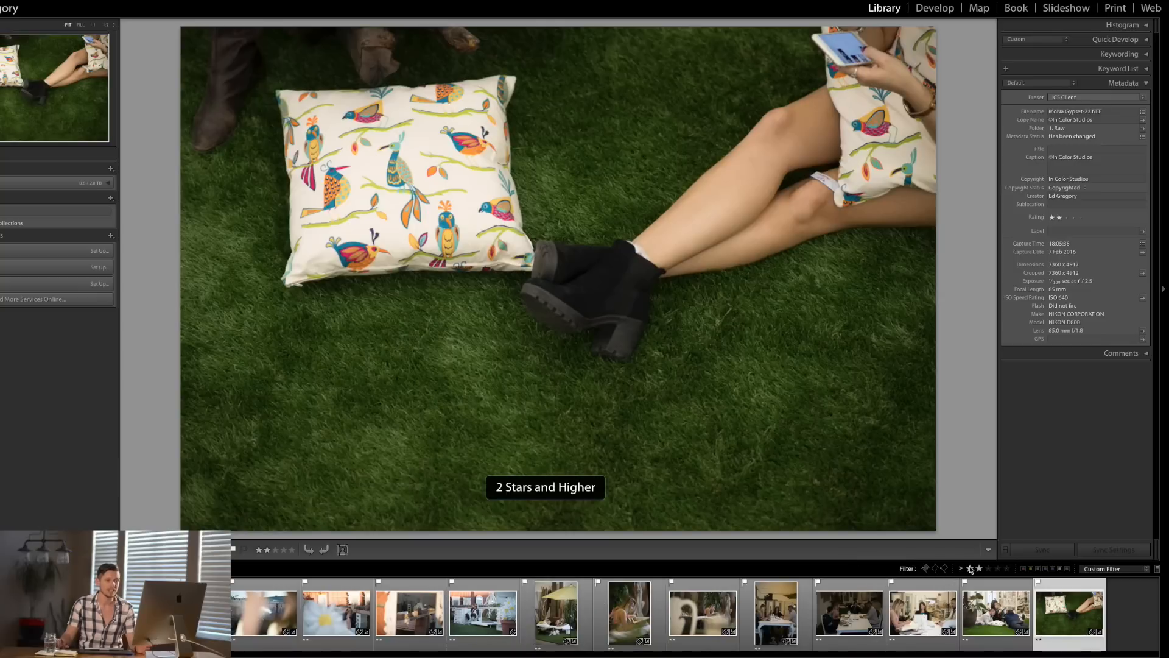
Reset the filmstrip filter to flagged photos rated one star and up.
left_click(970, 569)
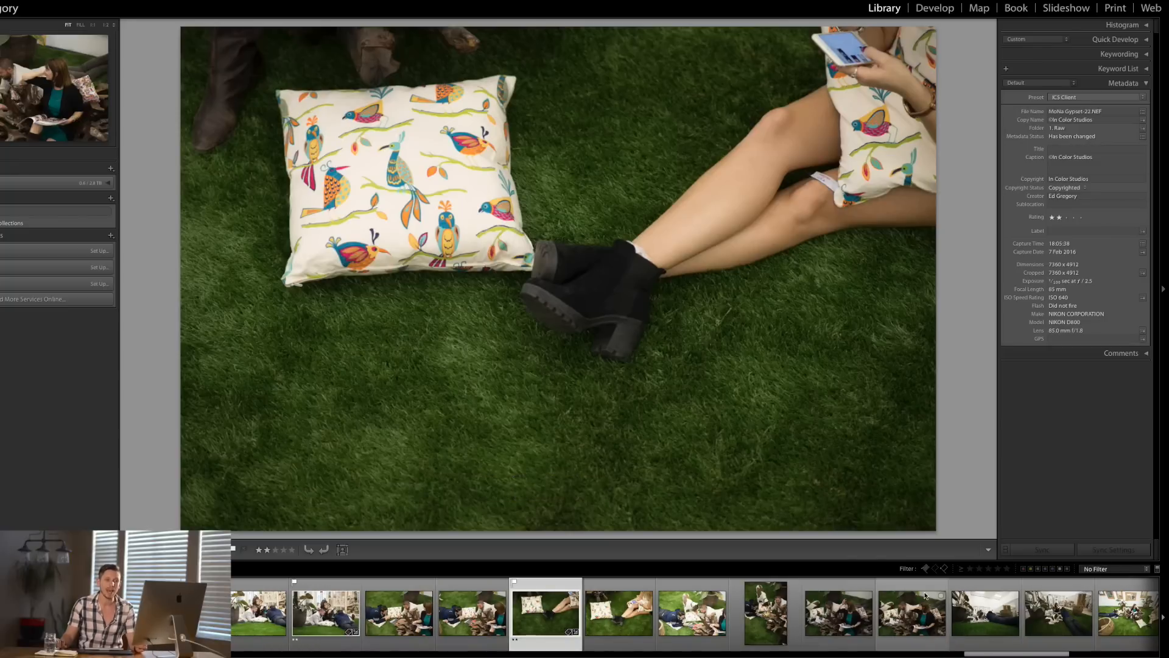
left_click(970, 569)
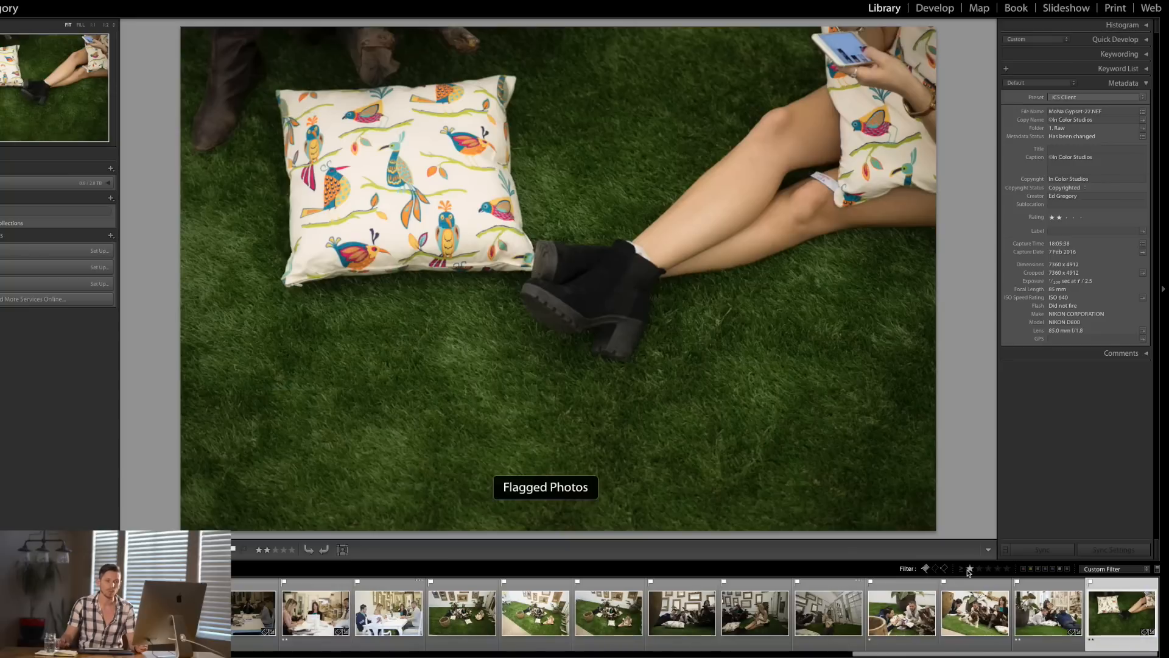
left_click(971, 569)
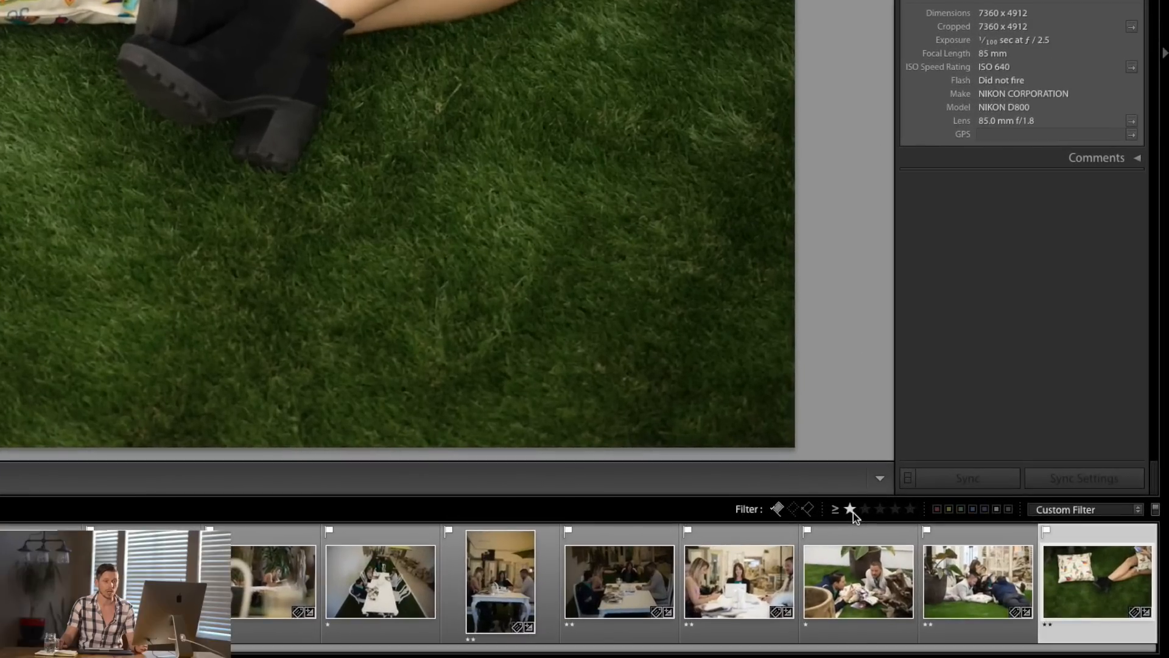
Set the rating comparison to 'equal to' one star and review the table meeting and crossed-legs shots.
left_click(834, 510)
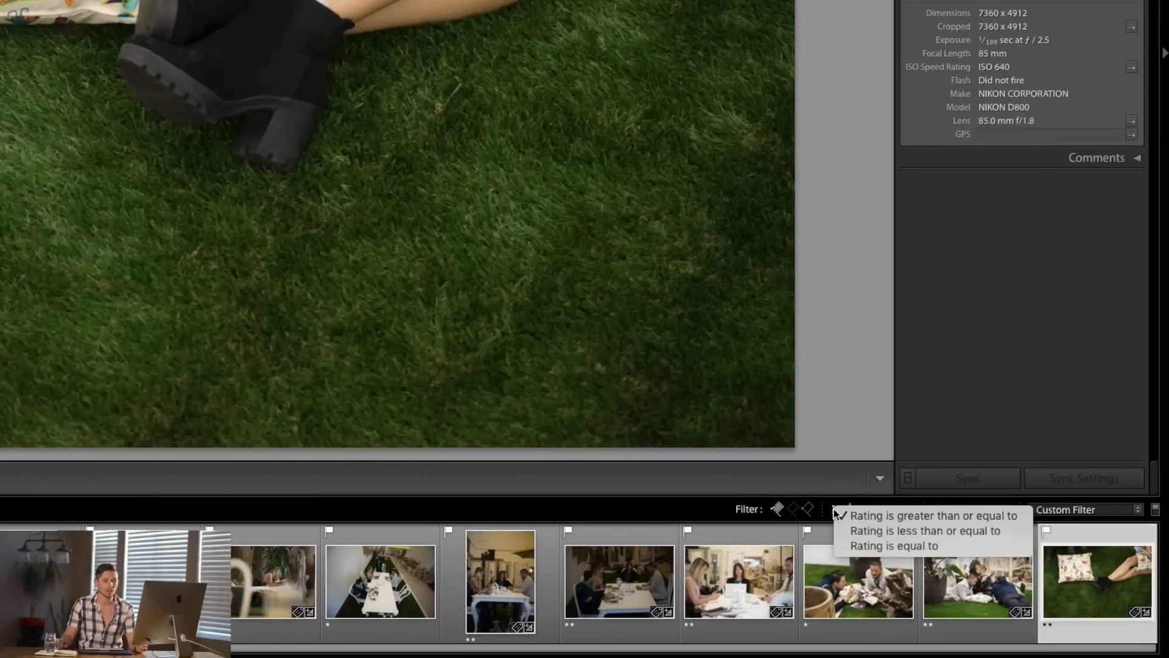
mouse_move(903, 546)
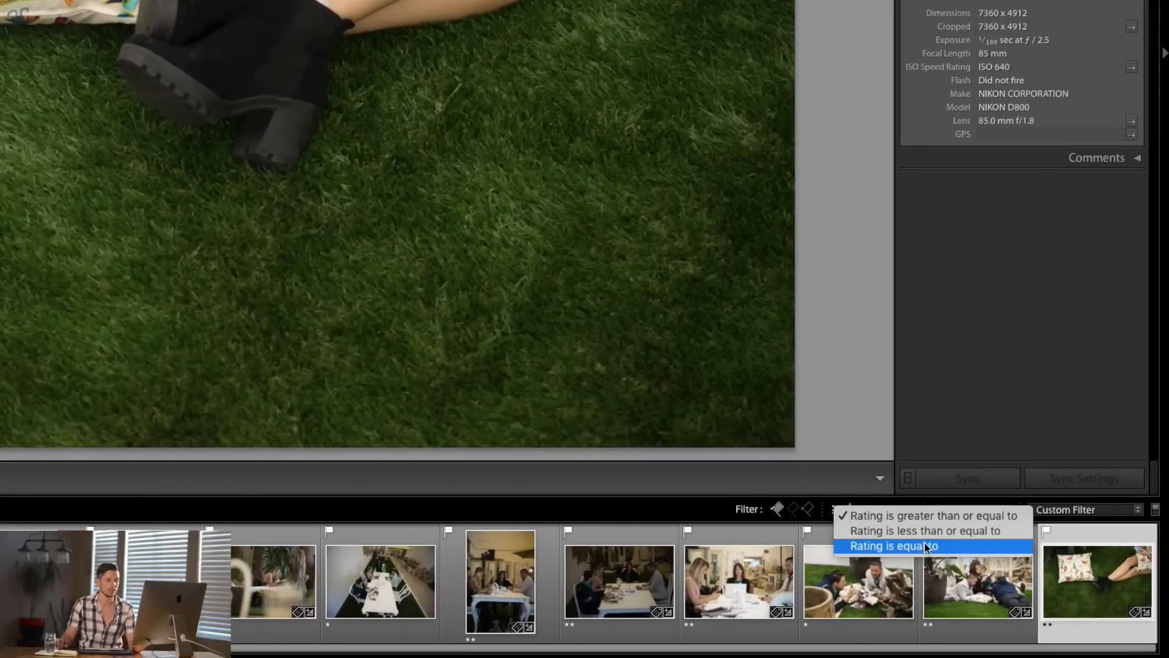
left_click(893, 546)
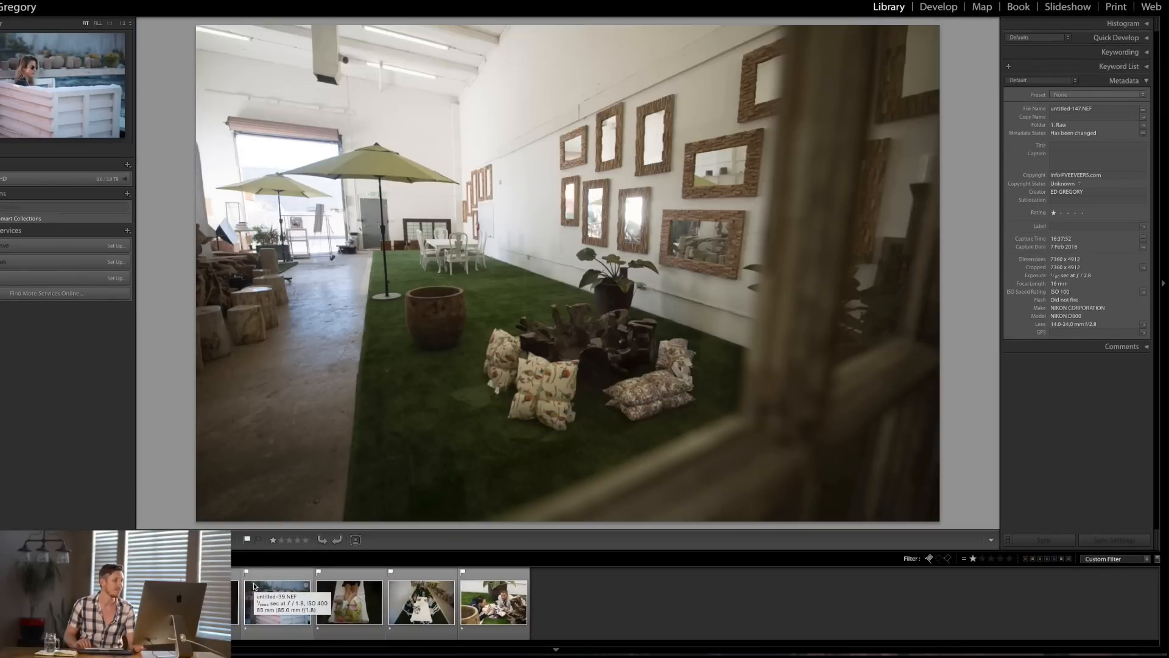
left_click(277, 602)
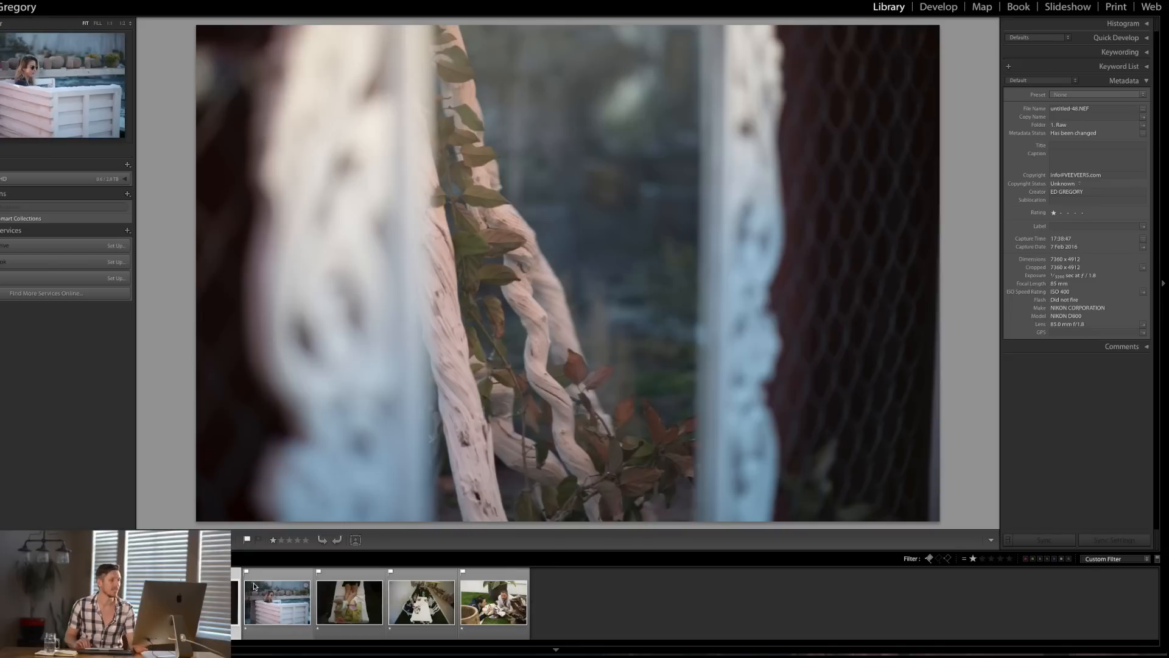
left_click(420, 601)
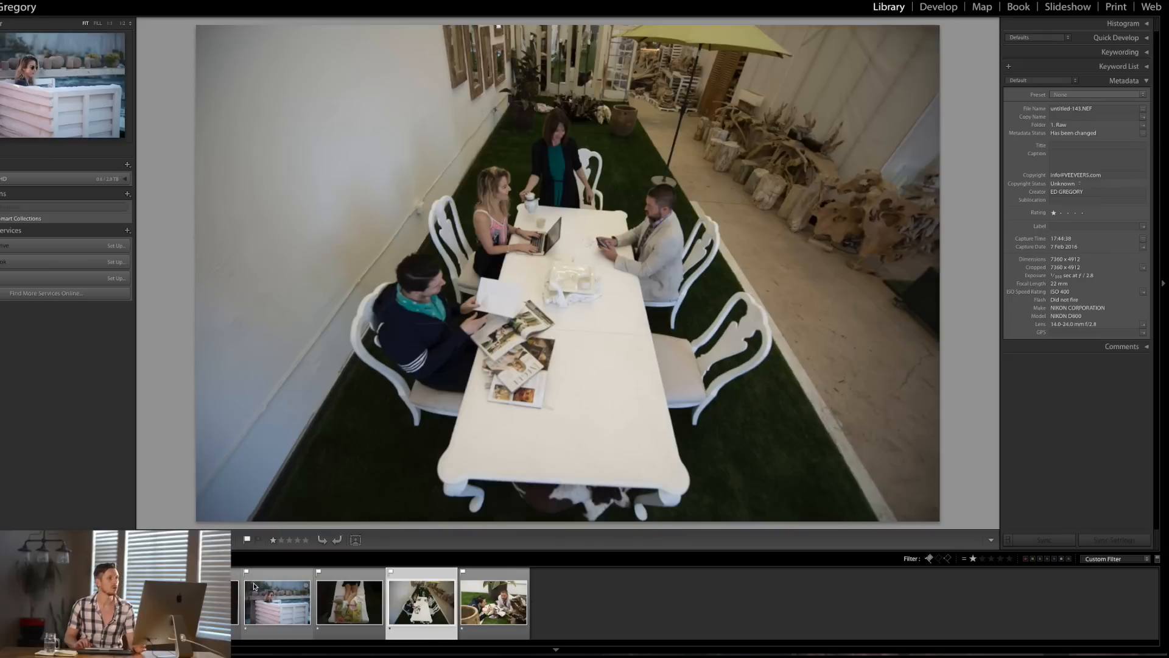
left_click(348, 602)
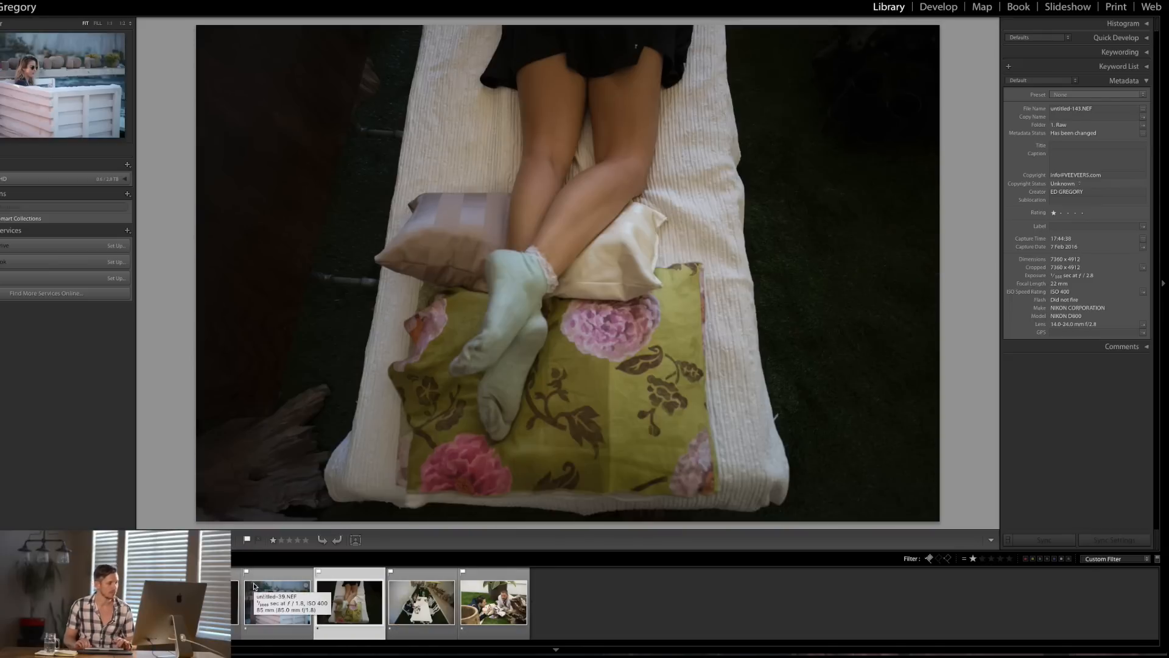
left_click(421, 601)
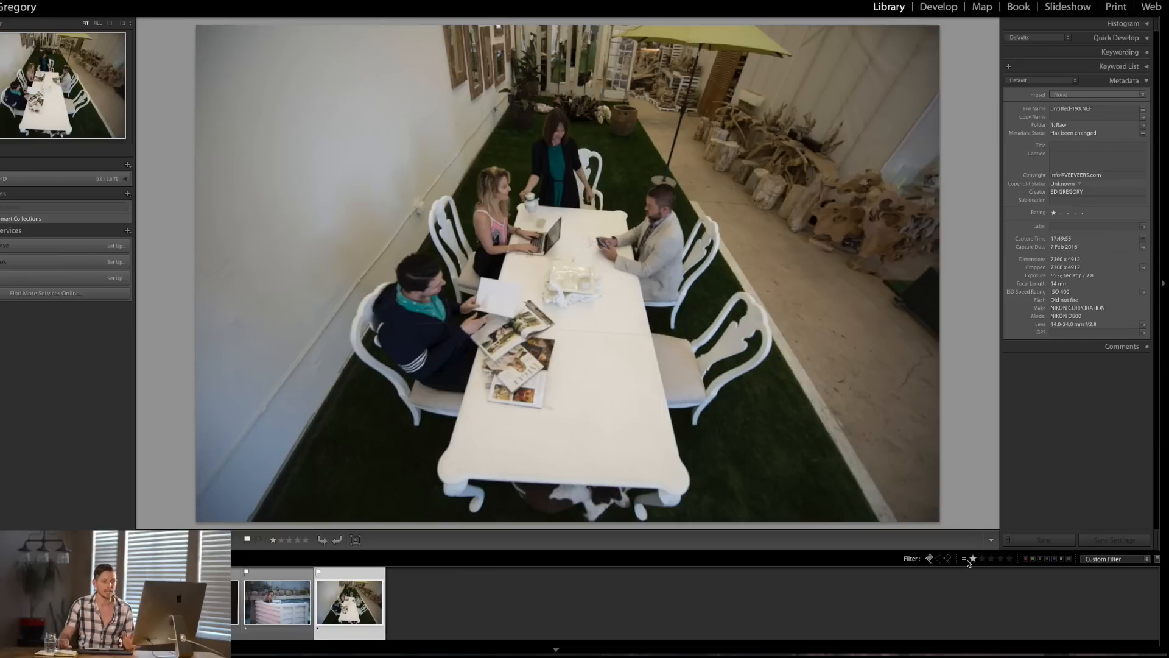
Switch the comparison back to 'greater than or equal to' and raise the filter to two stars.
left_click(967, 560)
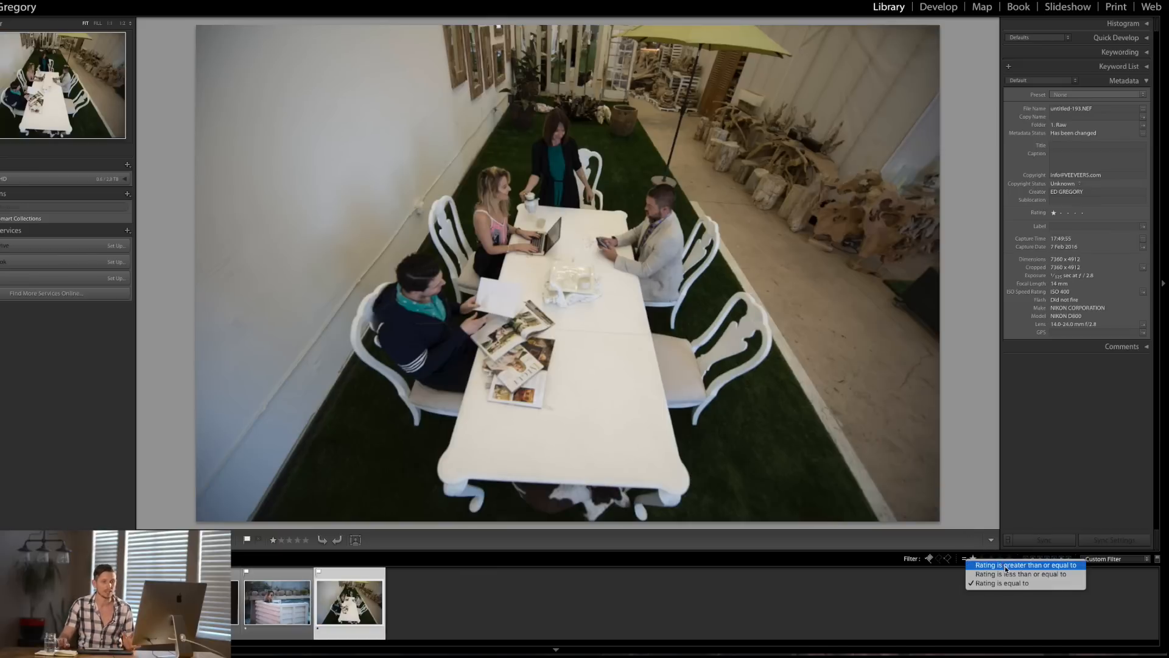
left_click(1028, 564)
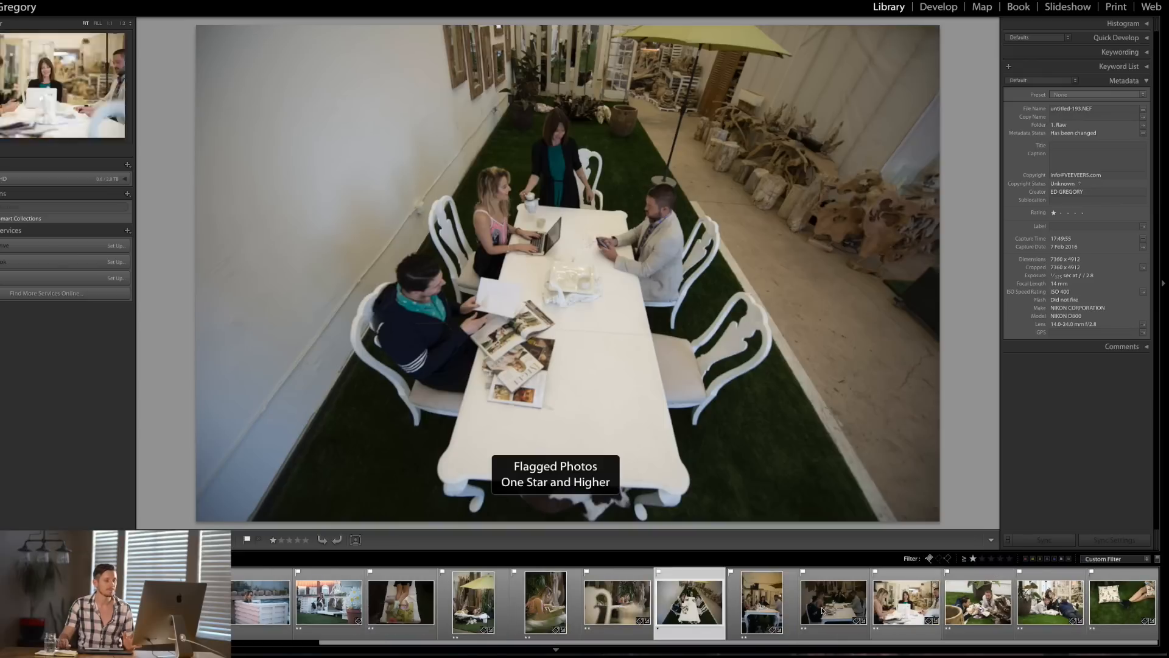
mouse_move(760, 619)
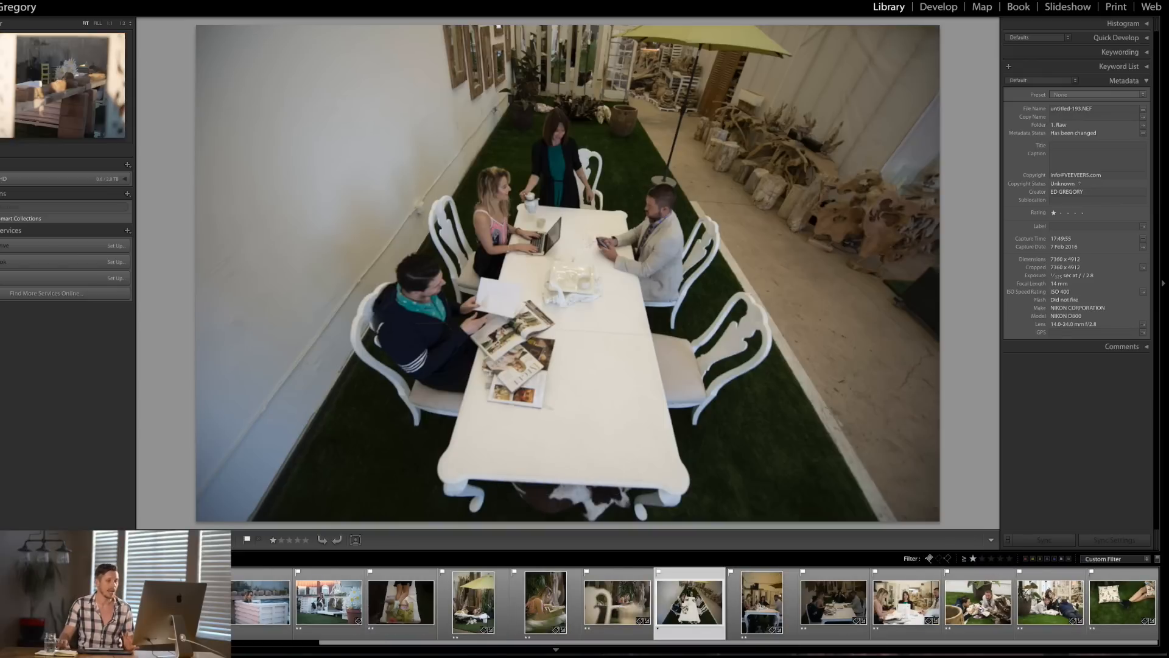
left_click(973, 557)
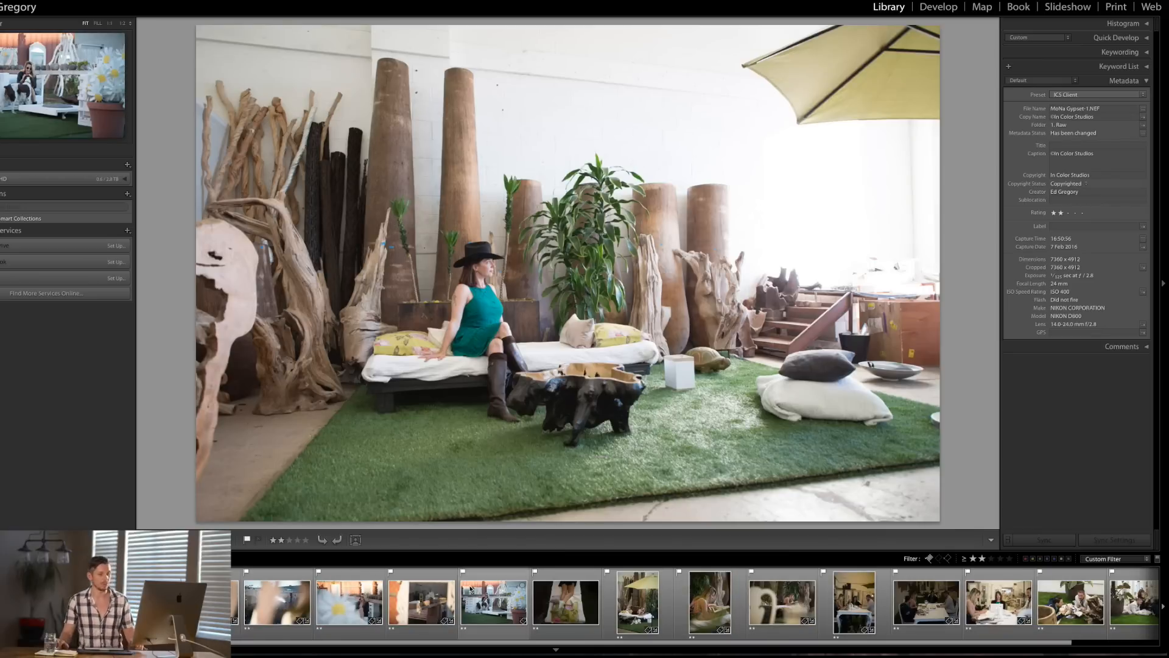
Move to another shoot of 195 photos, briefly visiting Develop and returning to Library.
scroll("right", 3)
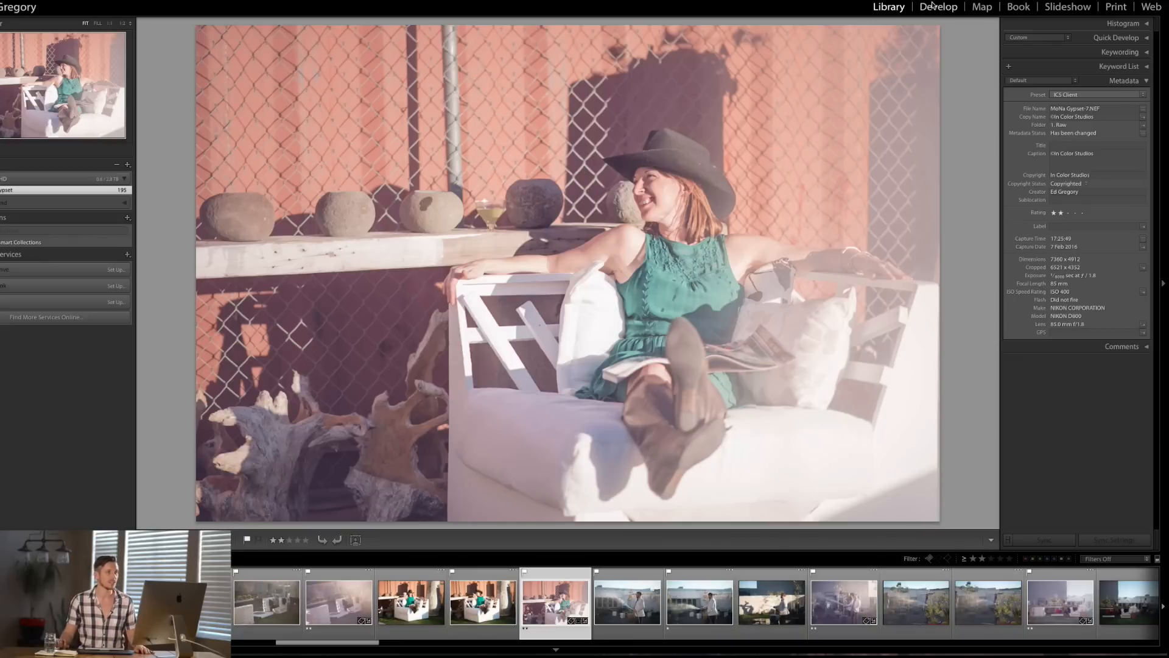
left_click(938, 7)
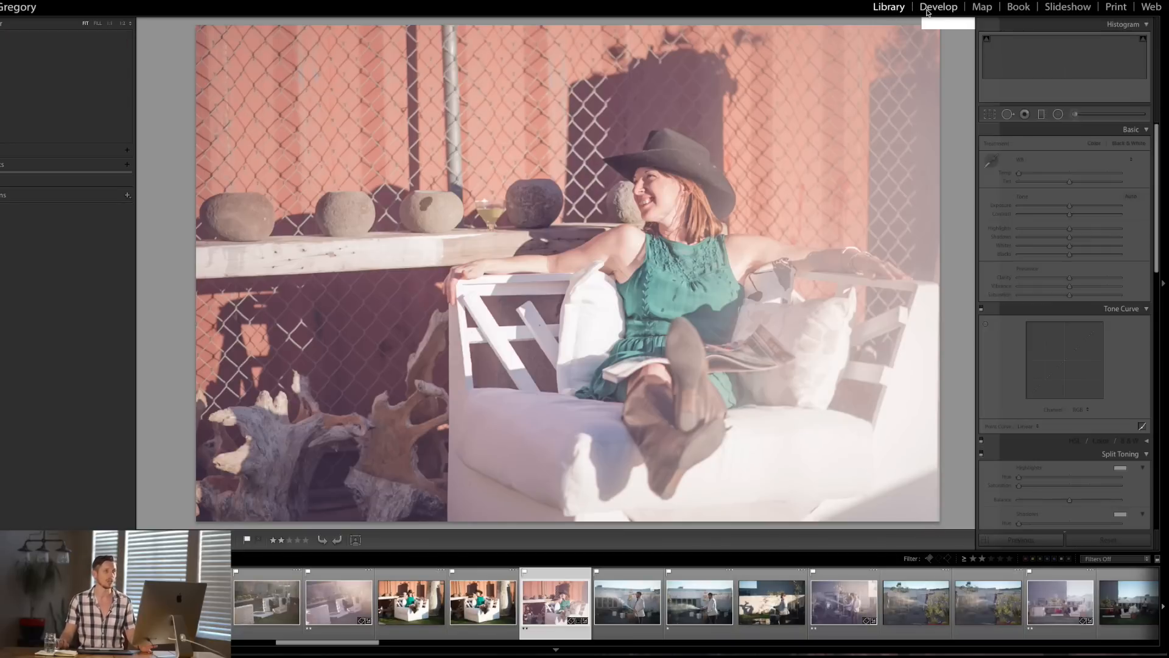
left_click(888, 8)
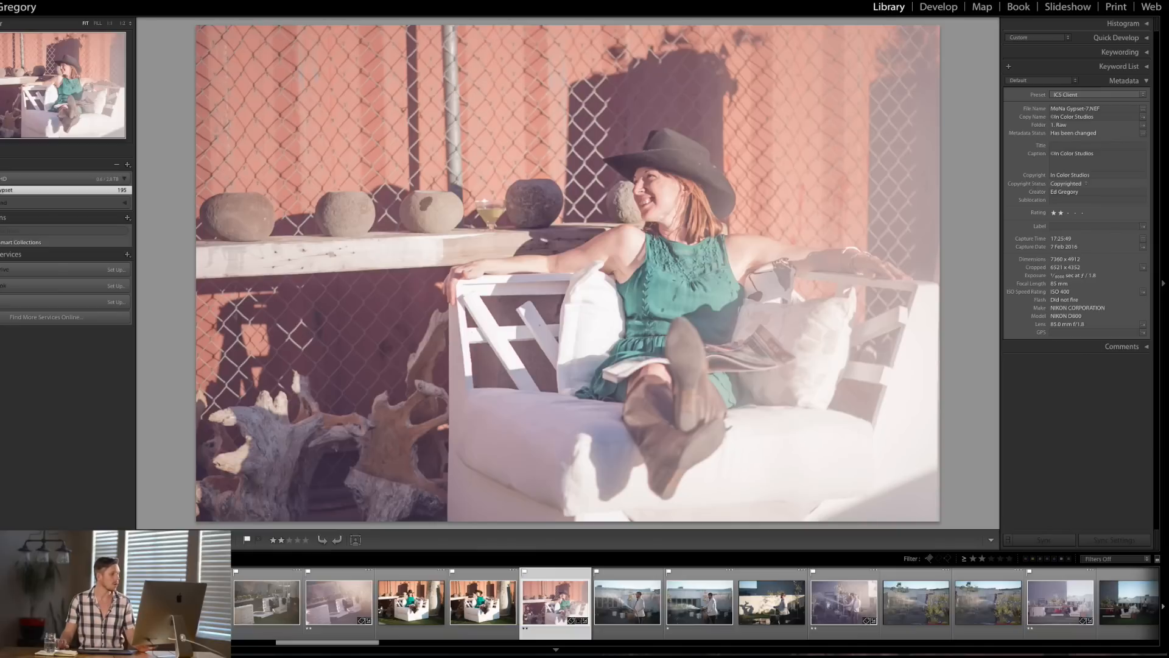
scroll("right", 3)
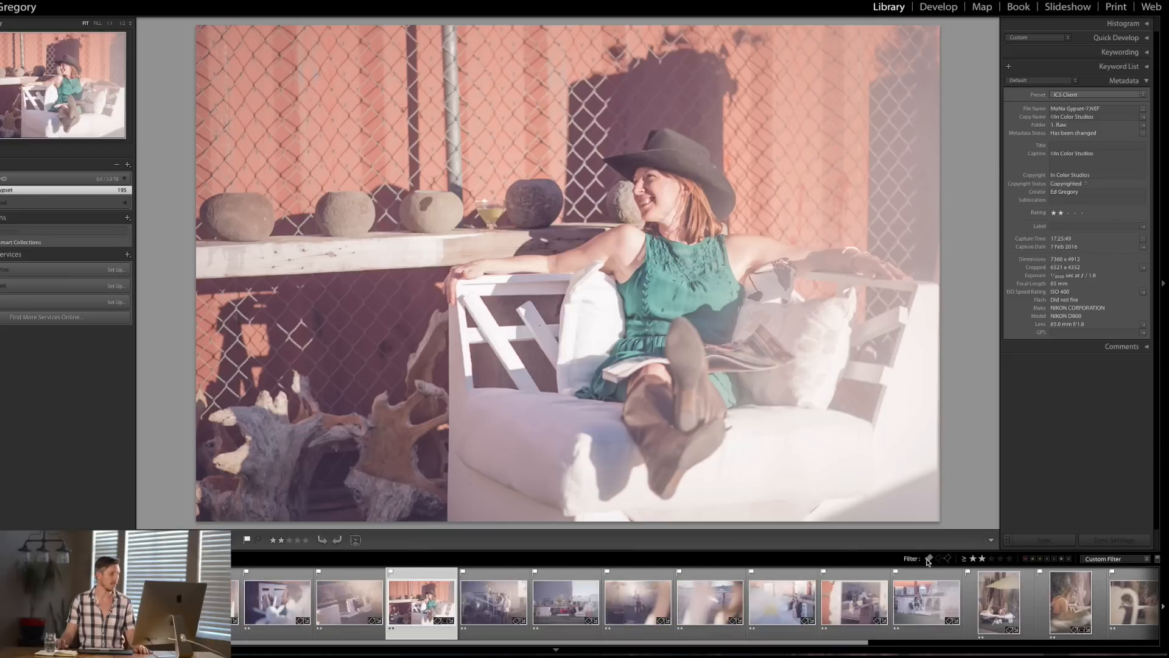
Filter its filmstrip to flagged photos, one star then two stars and higher.
left_click(973, 558)
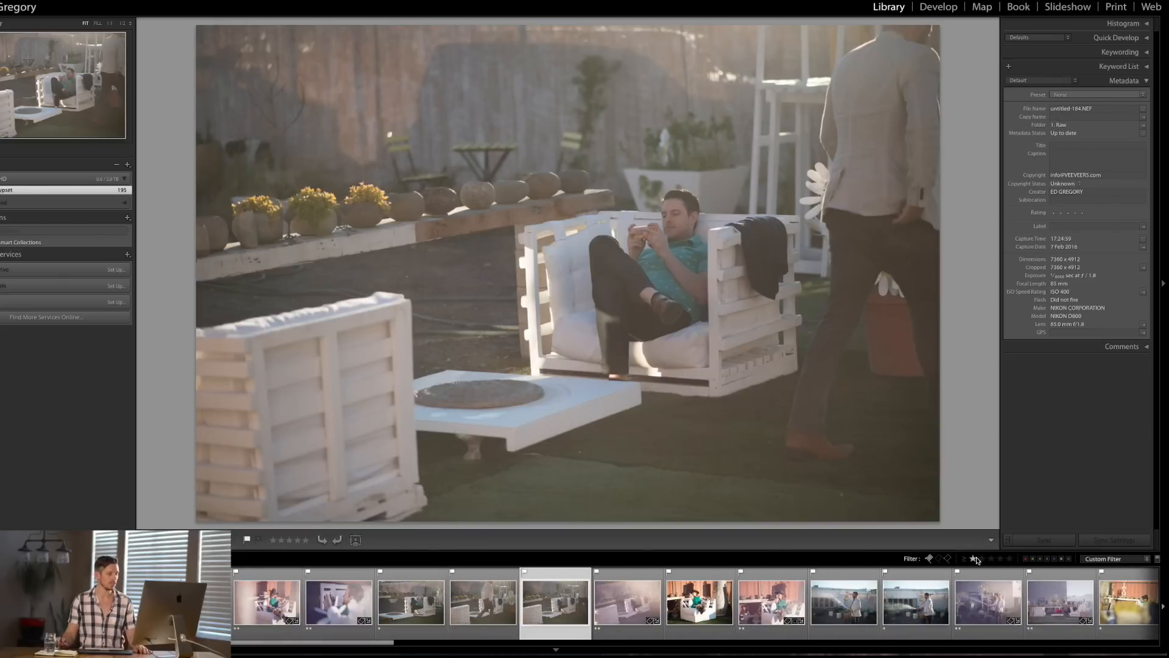
left_click(975, 558)
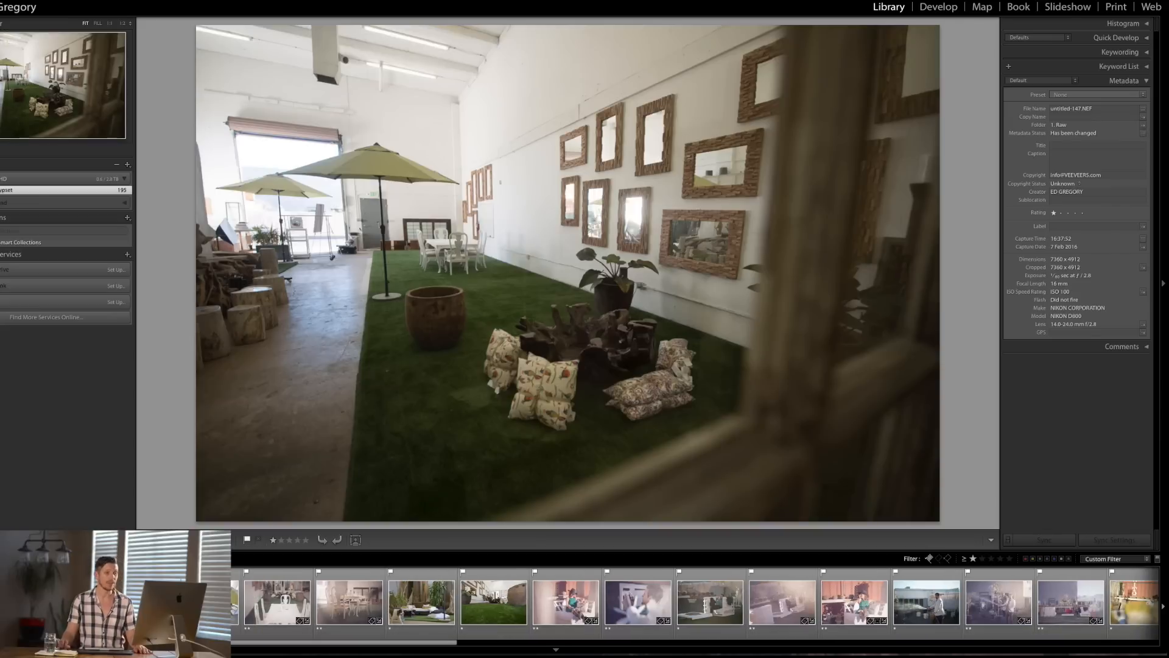
left_click(982, 558)
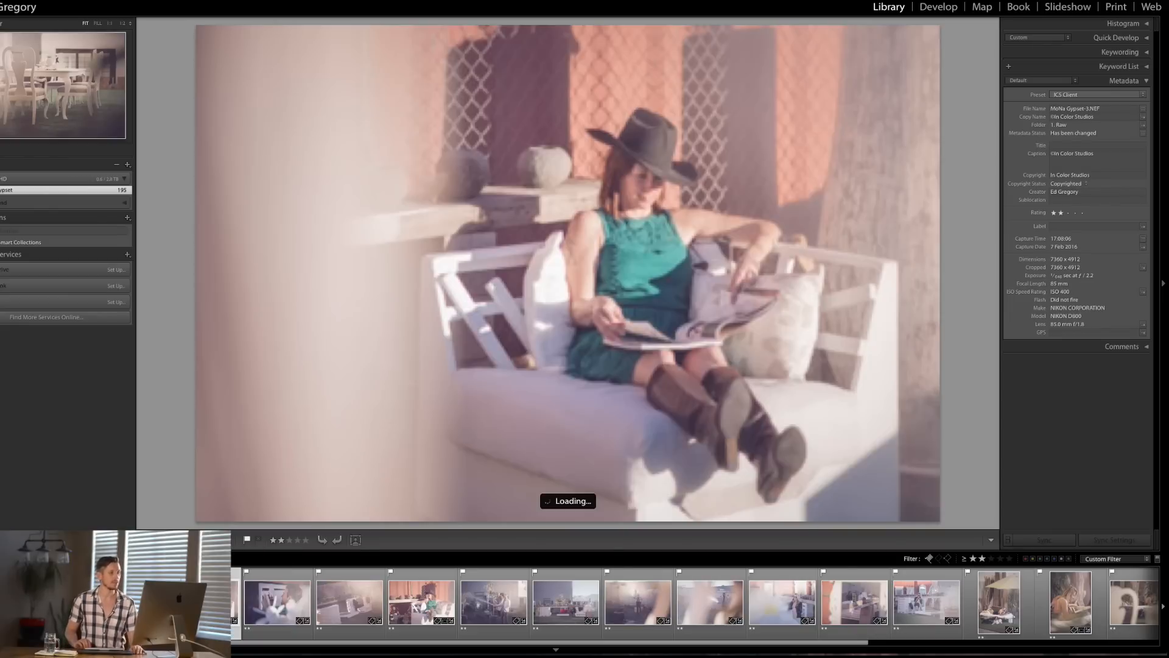
Review the two-star shots: woman on the phone, reading on a bed, and the vertical portrait with the dog.
left_click(555, 600)
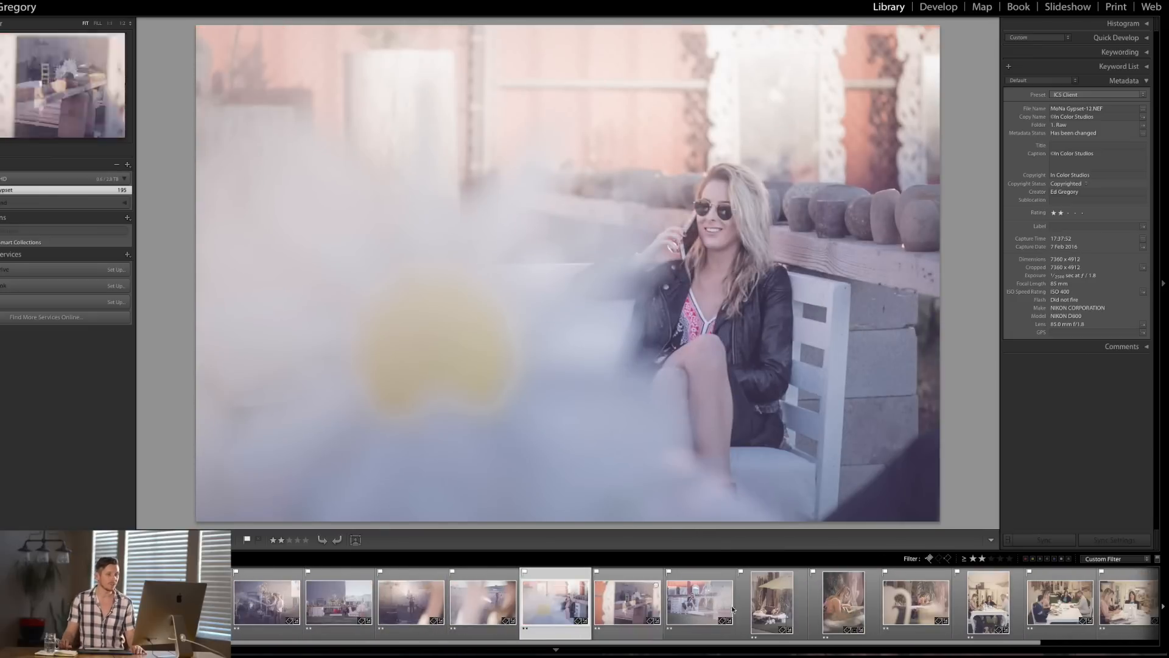
left_click(915, 603)
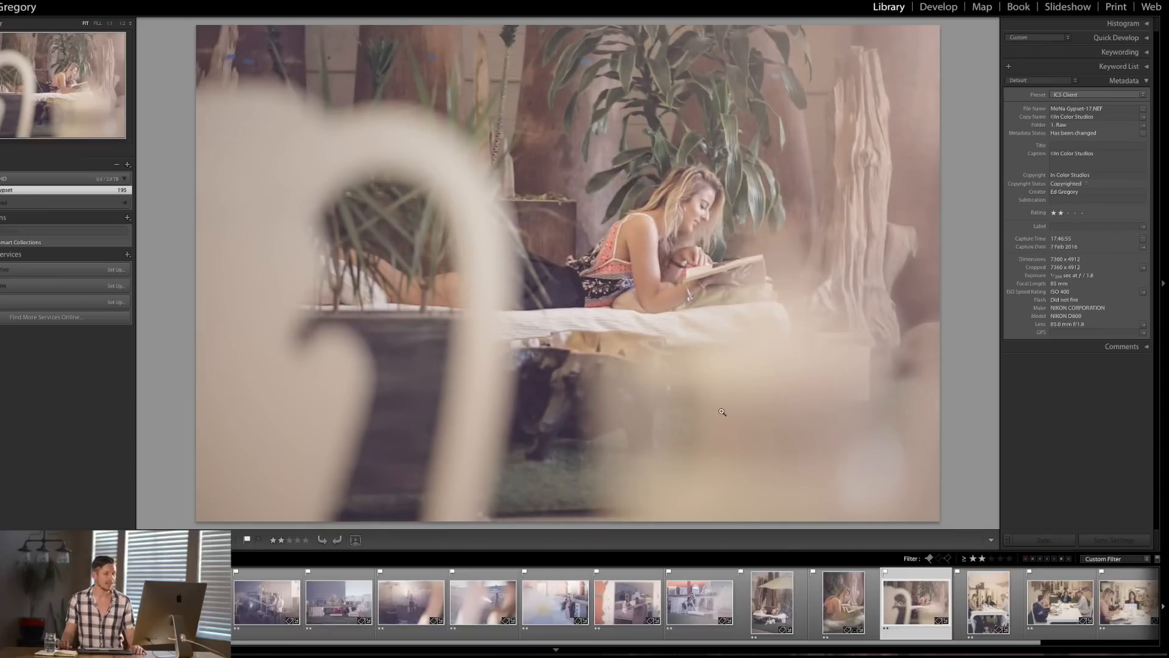
left_click(772, 601)
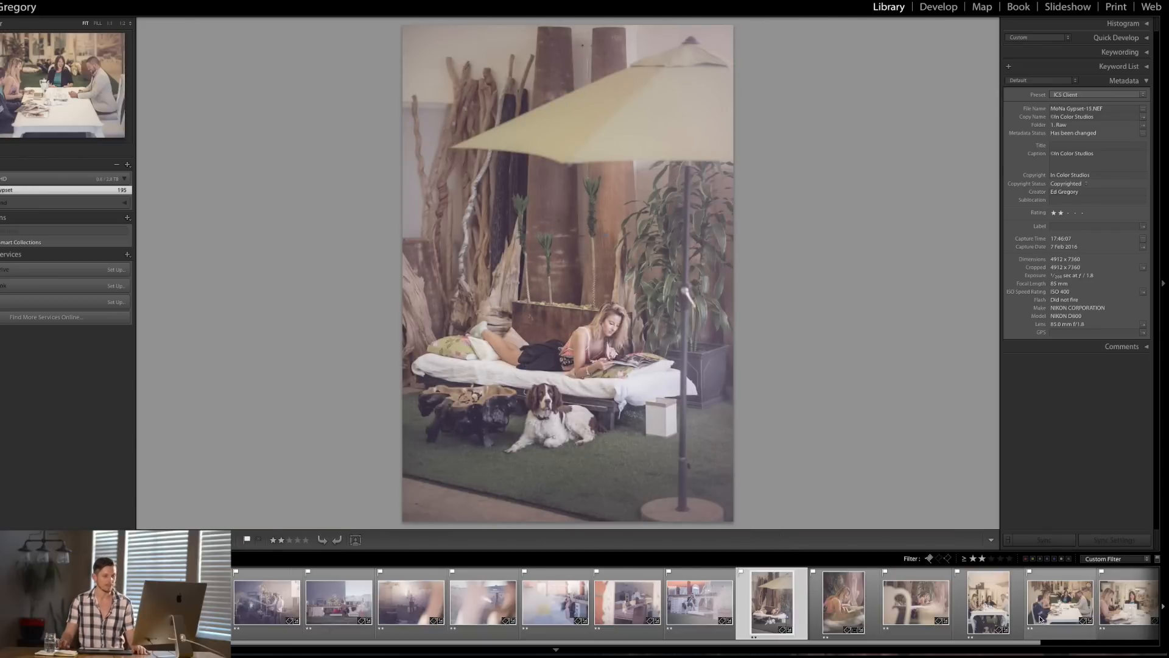
left_click(564, 603)
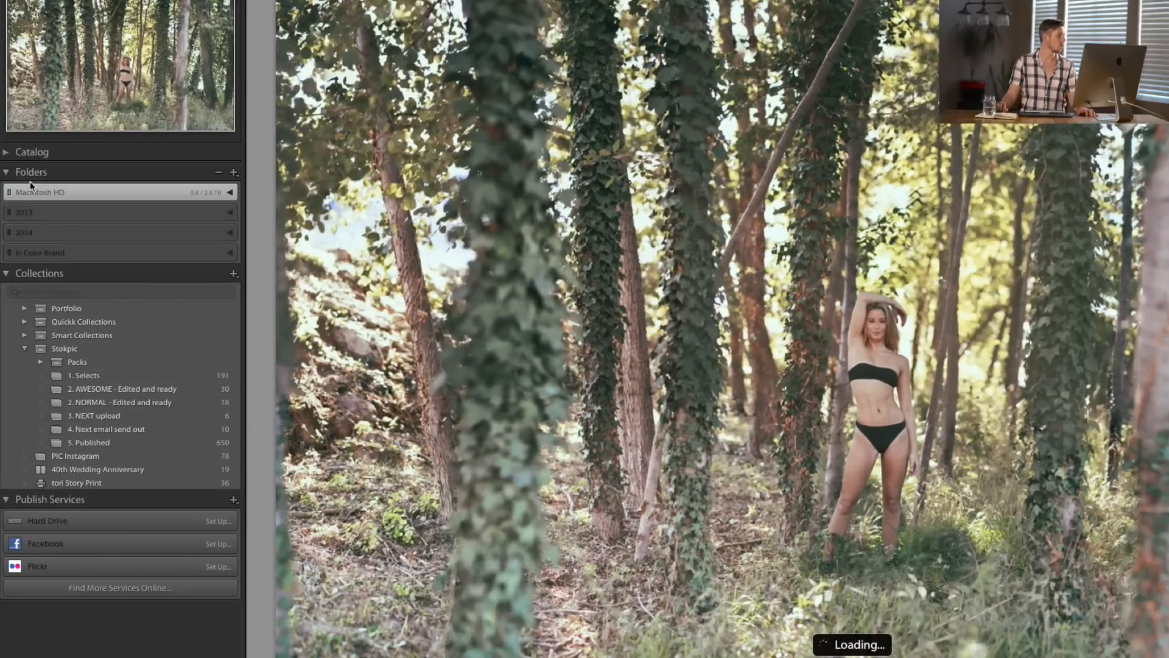
mouse_move(211, 210)
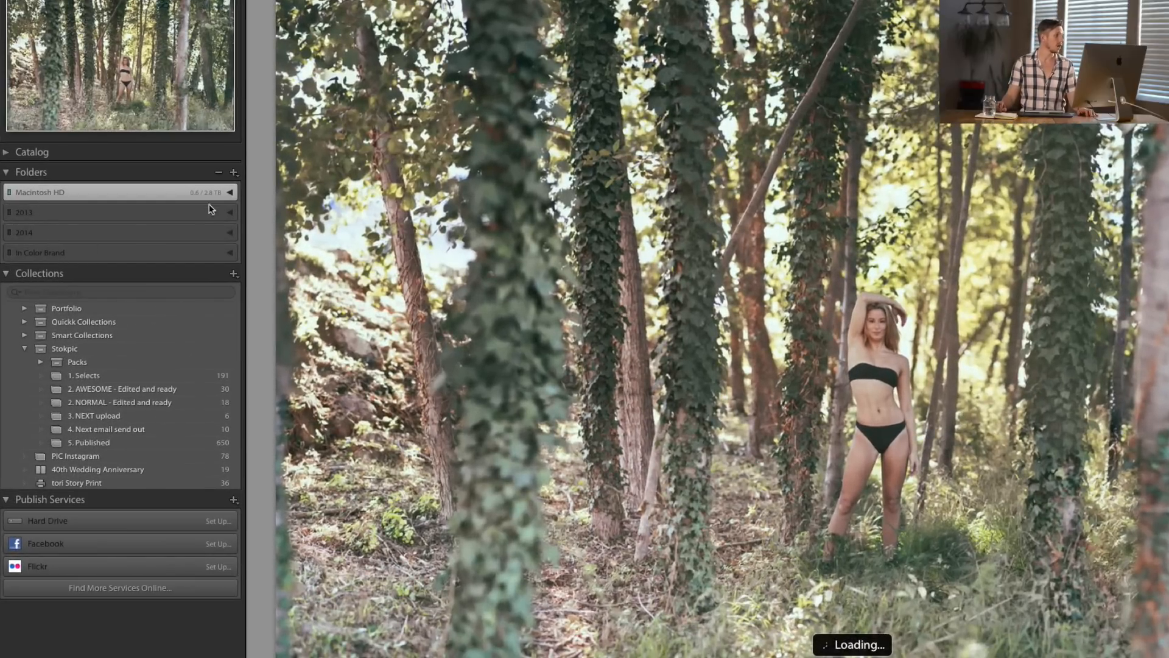
left_click(230, 193)
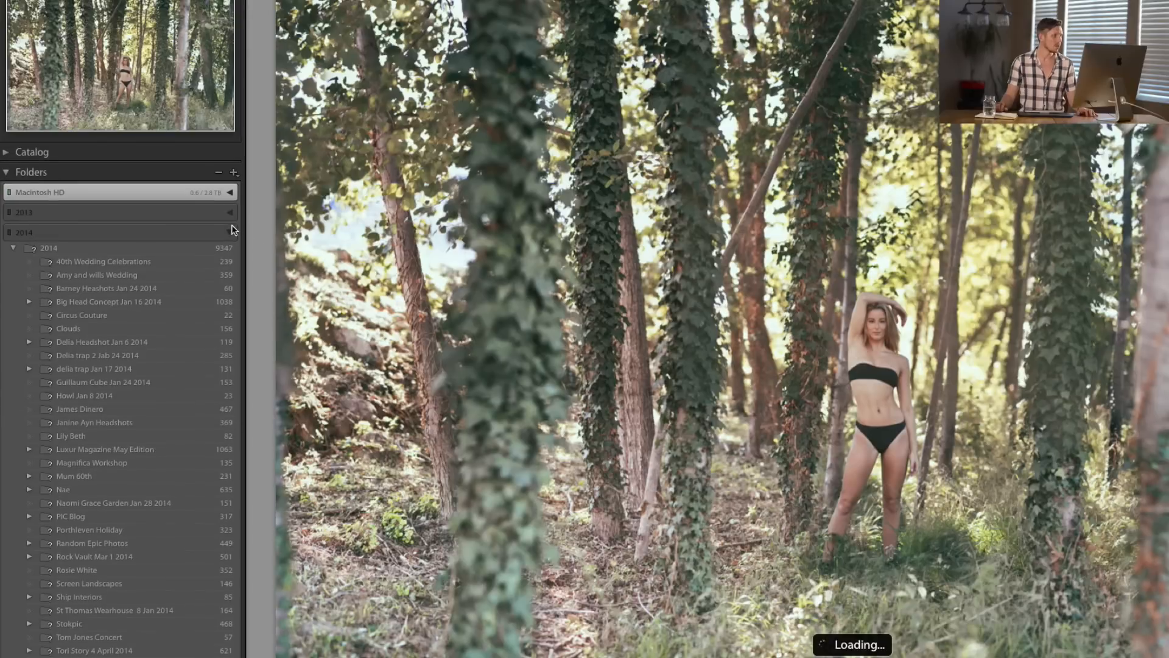
left_click(13, 231)
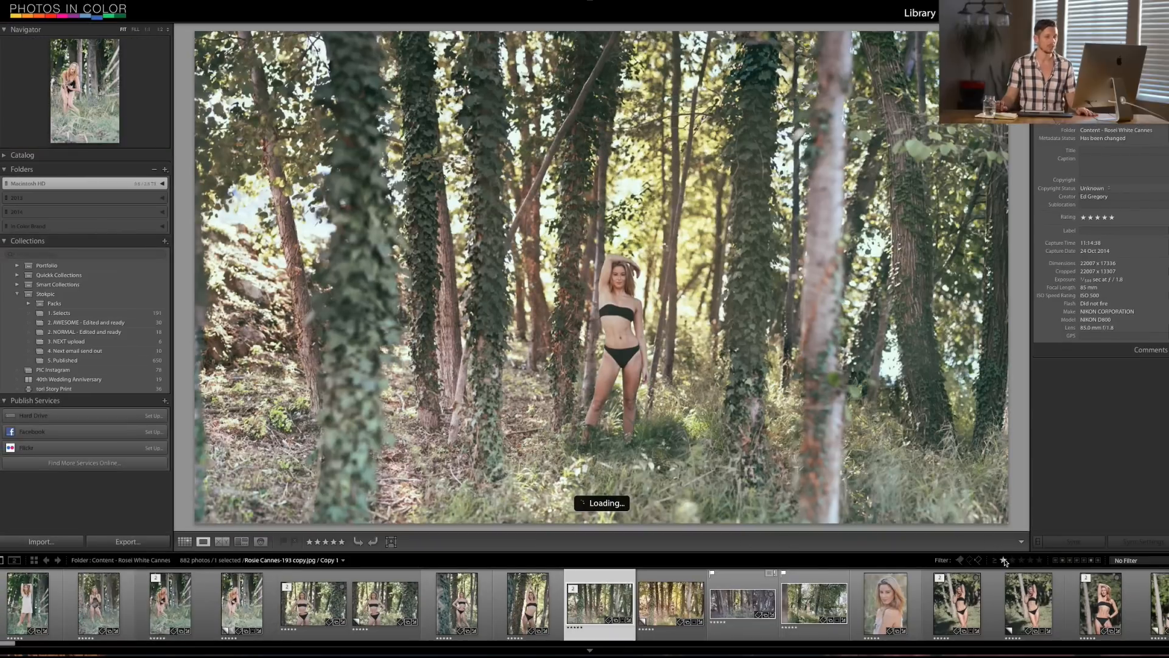
Raise the rating filter from two up to five stars, narrowing 882 photos to 23.
left_click(1002, 561)
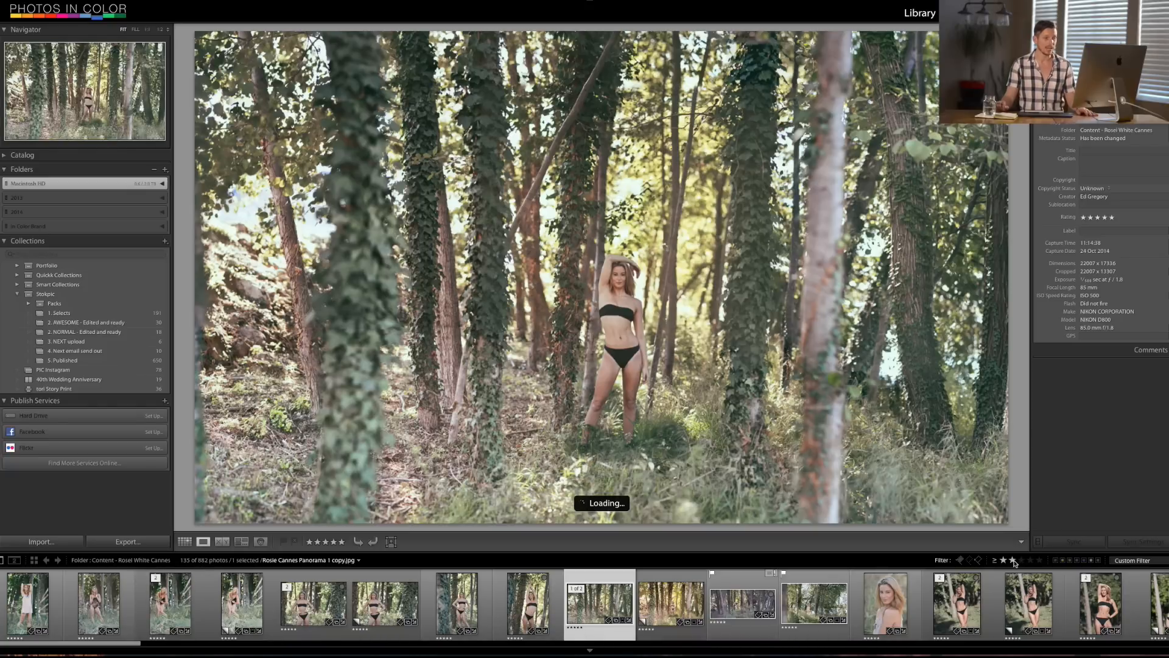
left_click(1011, 560)
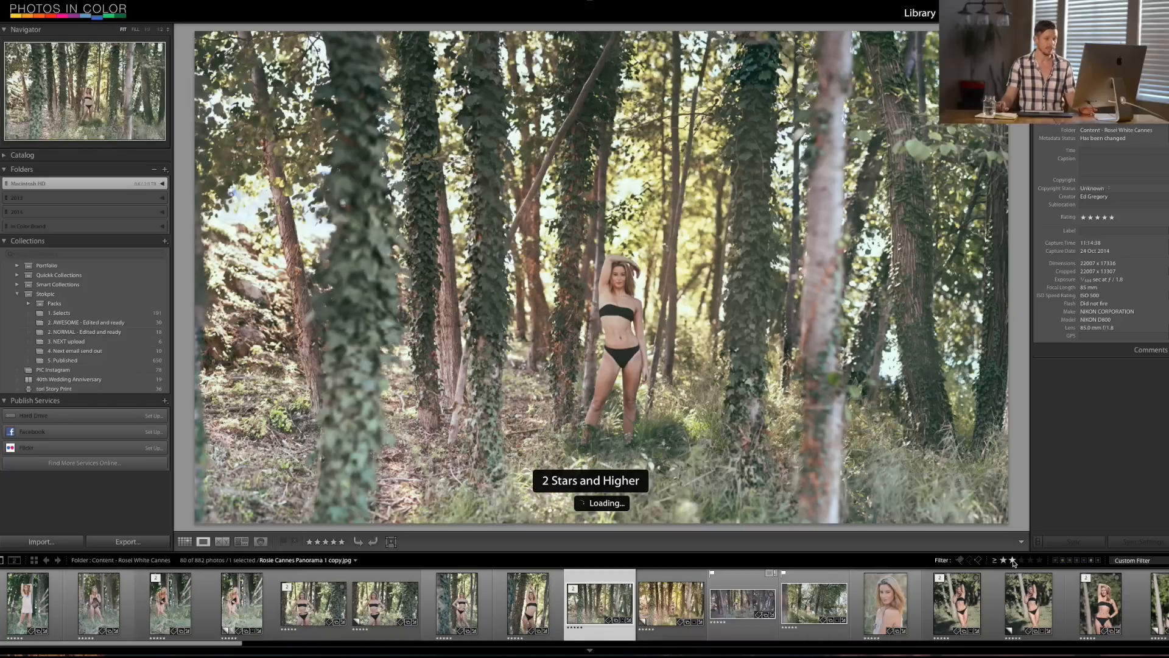
left_click(1021, 561)
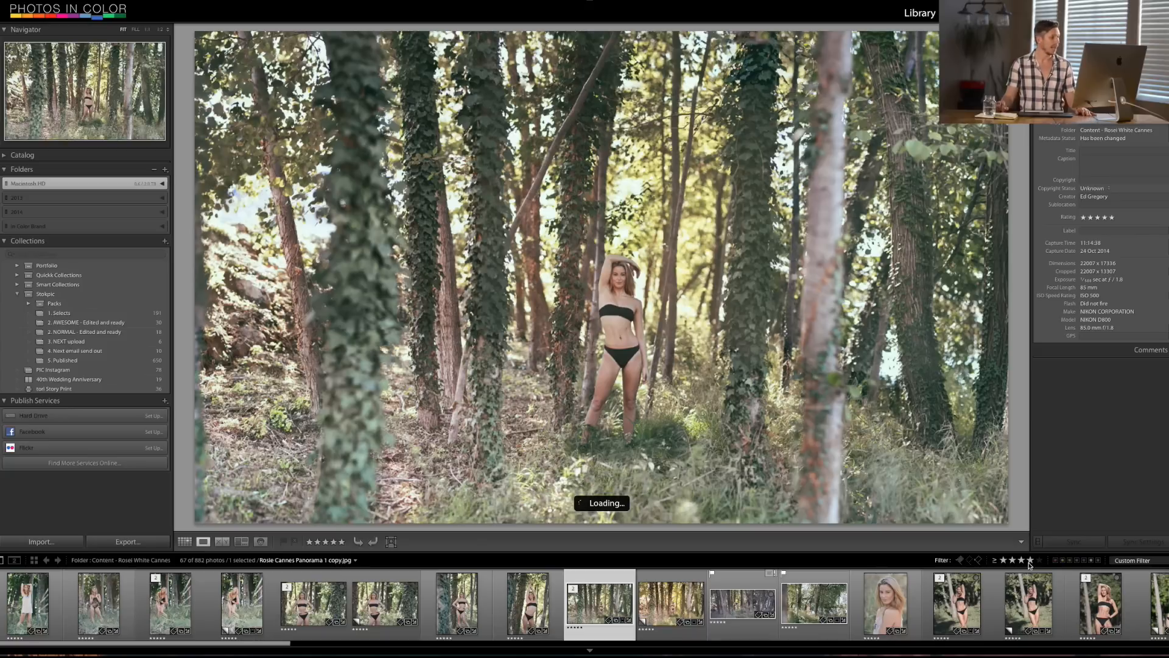
left_click(1033, 560)
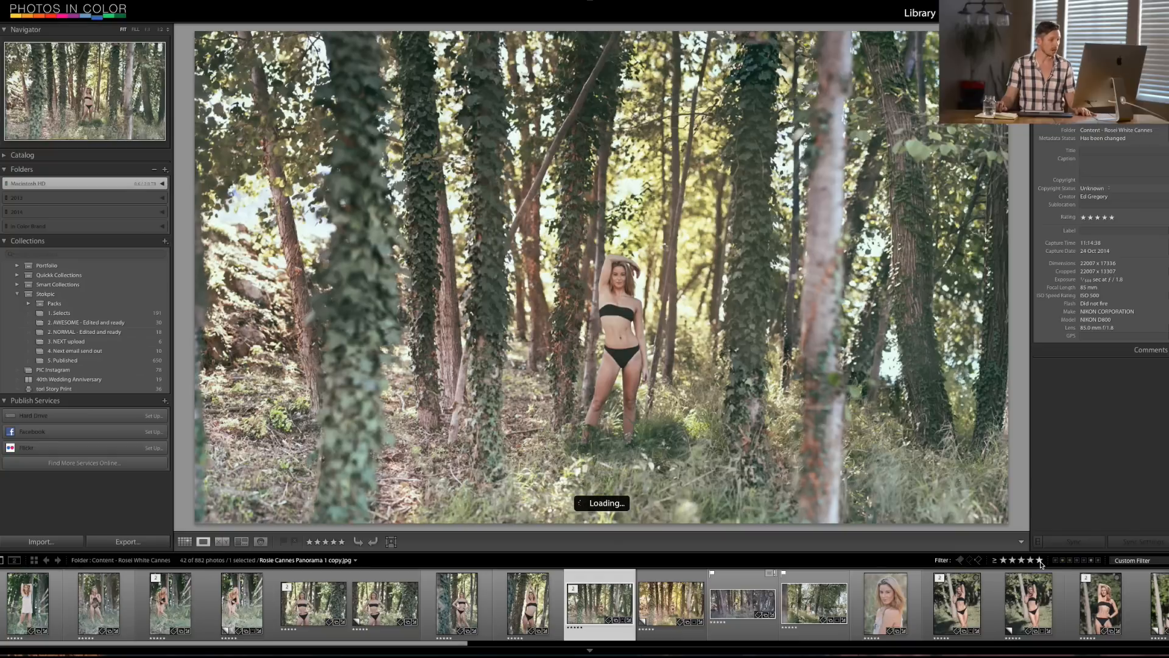
left_click(1036, 560)
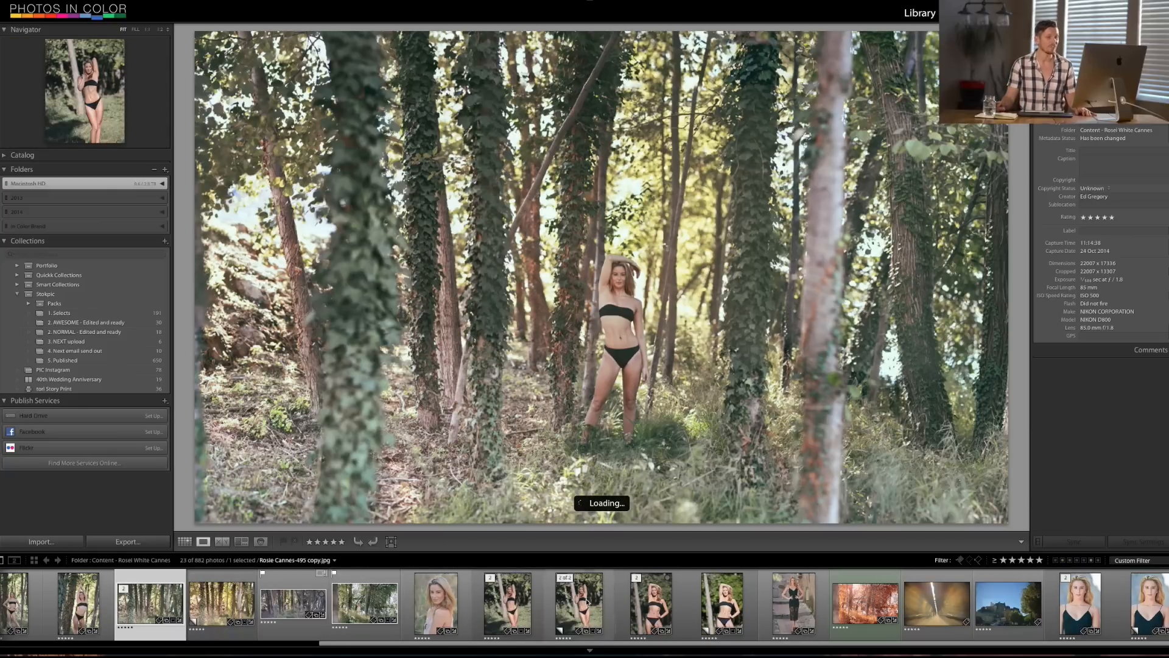
View a five-star woodland portrait and the panorama copy of the forest shot.
scroll("right", 3)
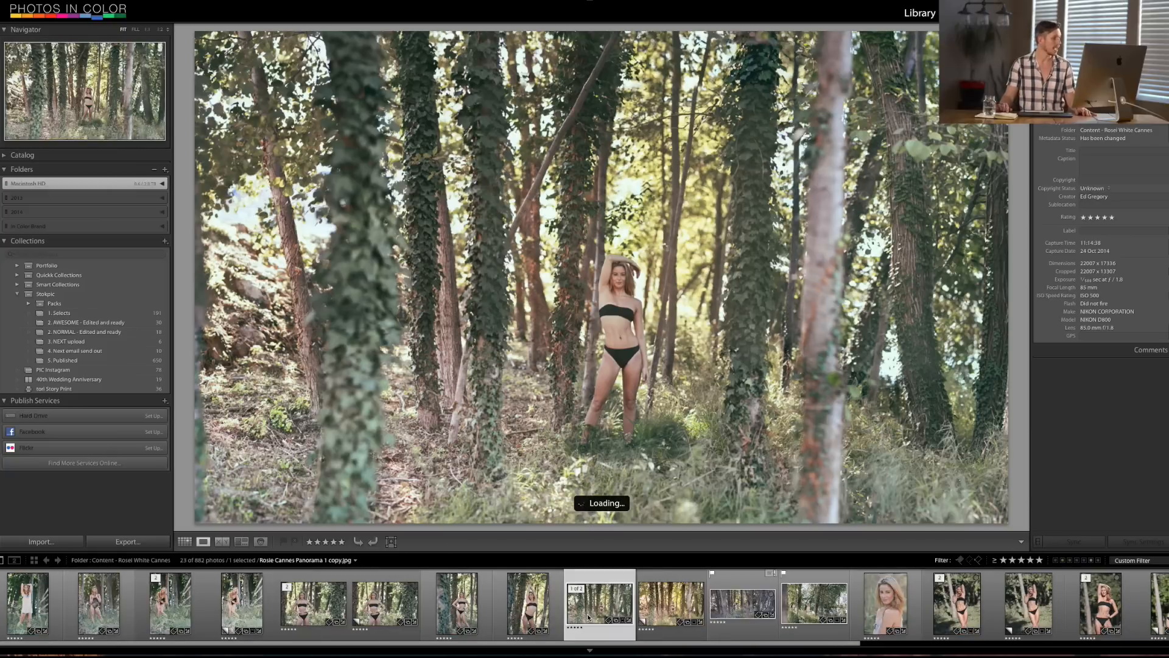
left_click(97, 604)
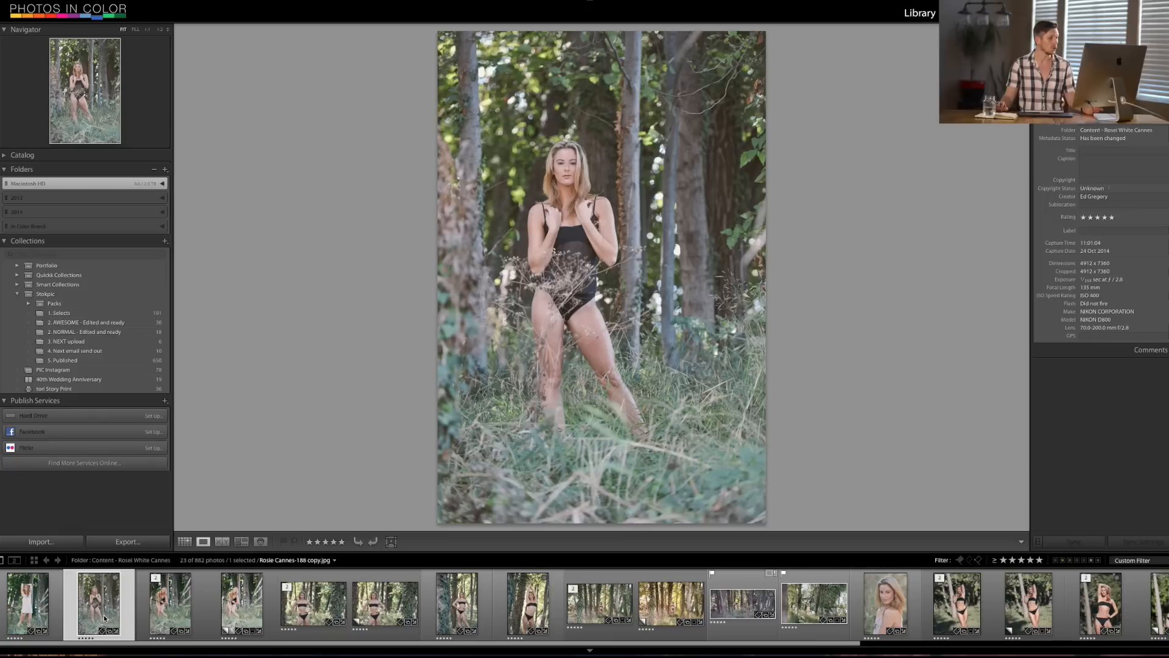
left_click(669, 604)
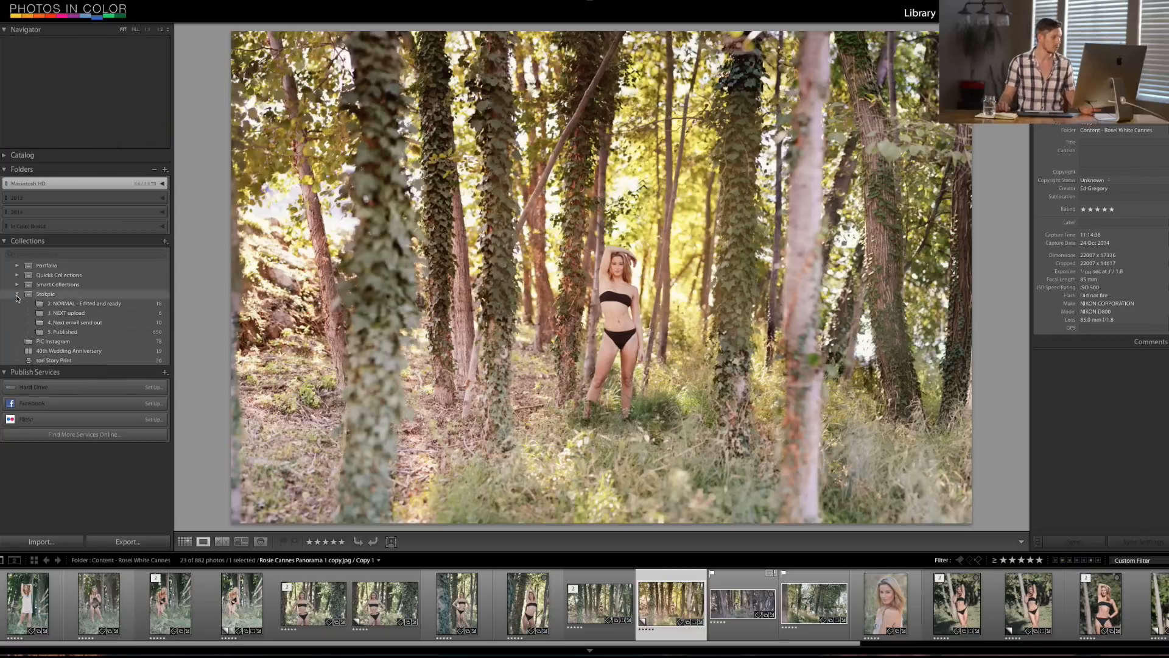
Open the Beauty collection inside the Portfolio collection set.
left_click(17, 265)
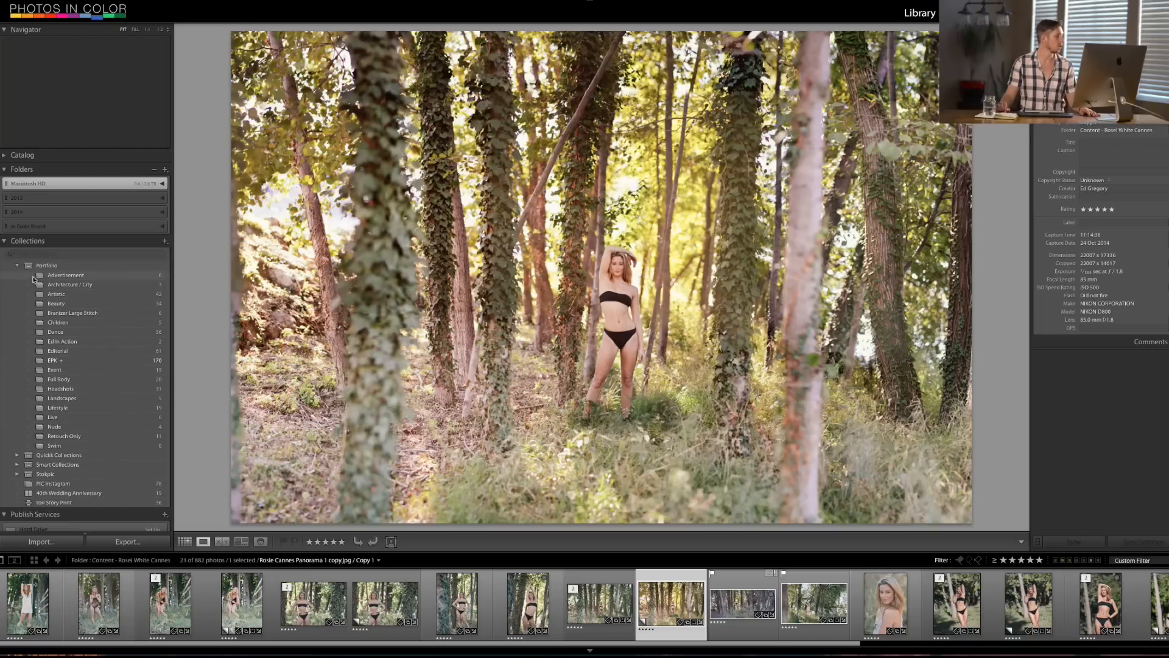
left_click(56, 304)
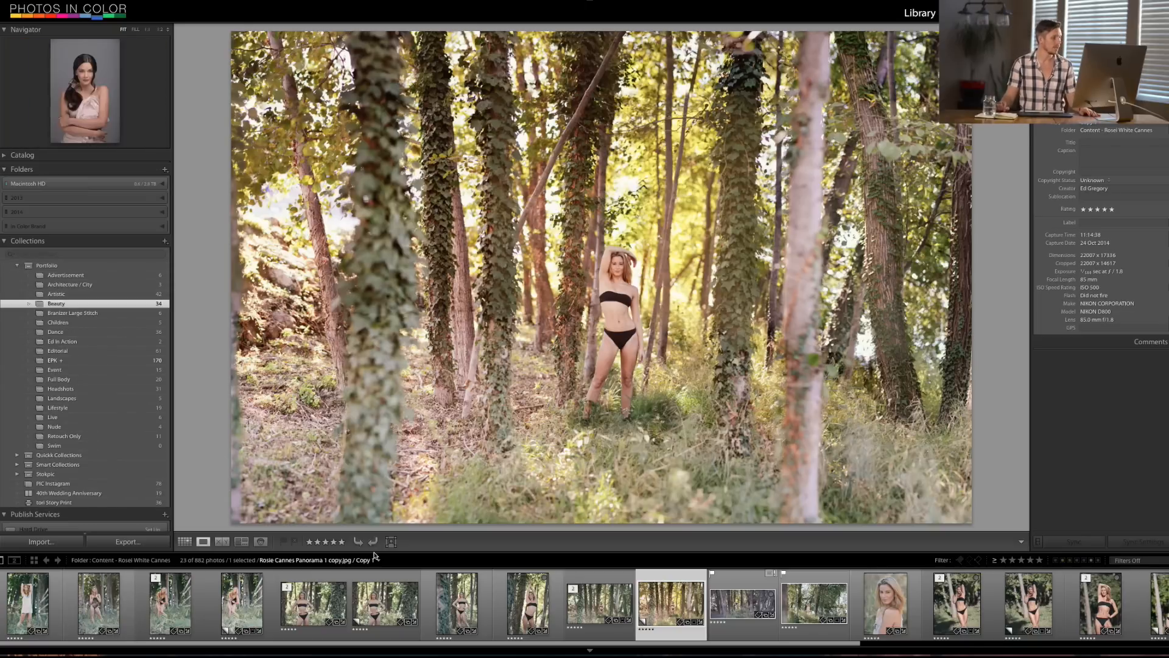
left_click(56, 303)
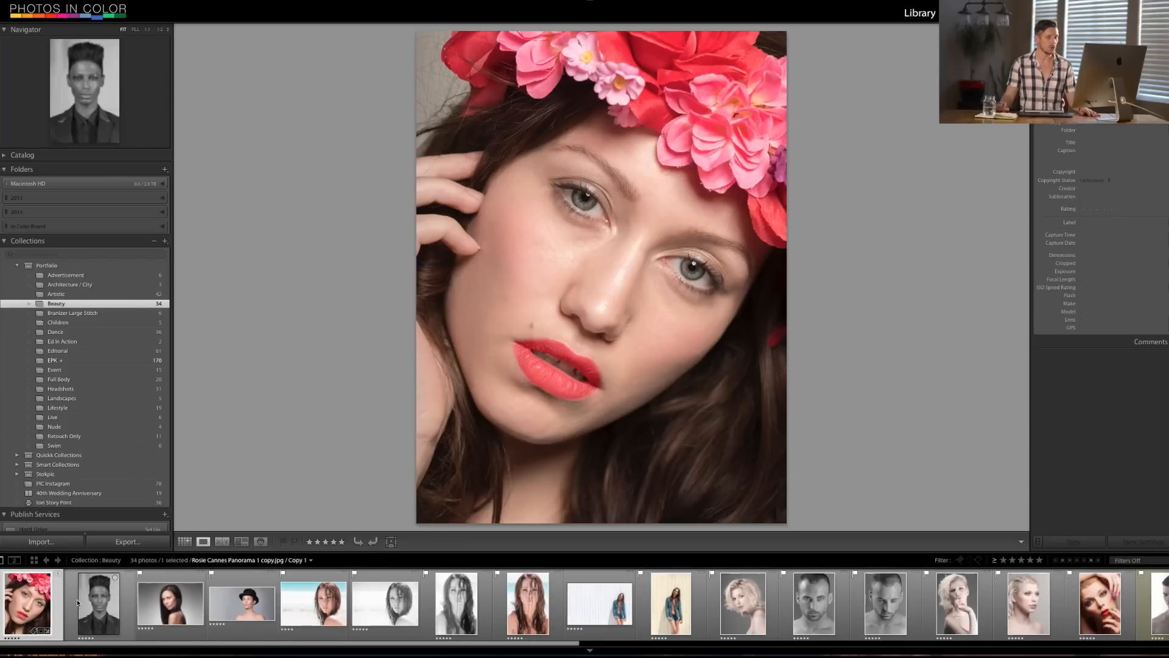
Filter Beauty to five stars (23 of 34), view a portrait, then collapse Portfolio.
left_click(959, 604)
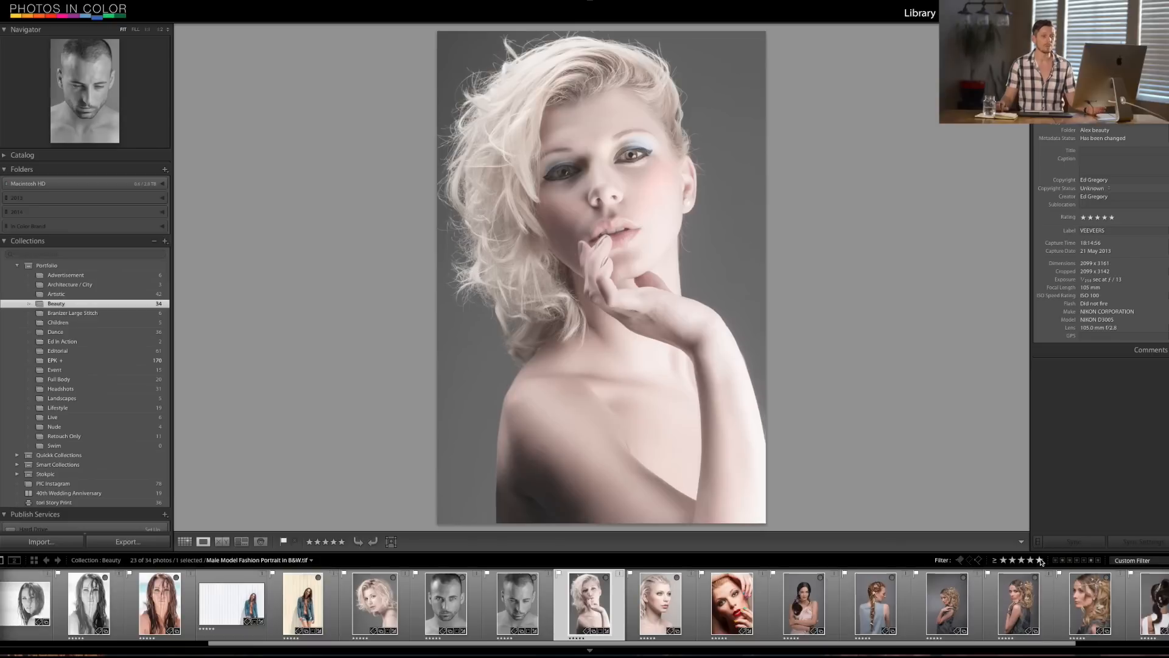
left_click(1019, 604)
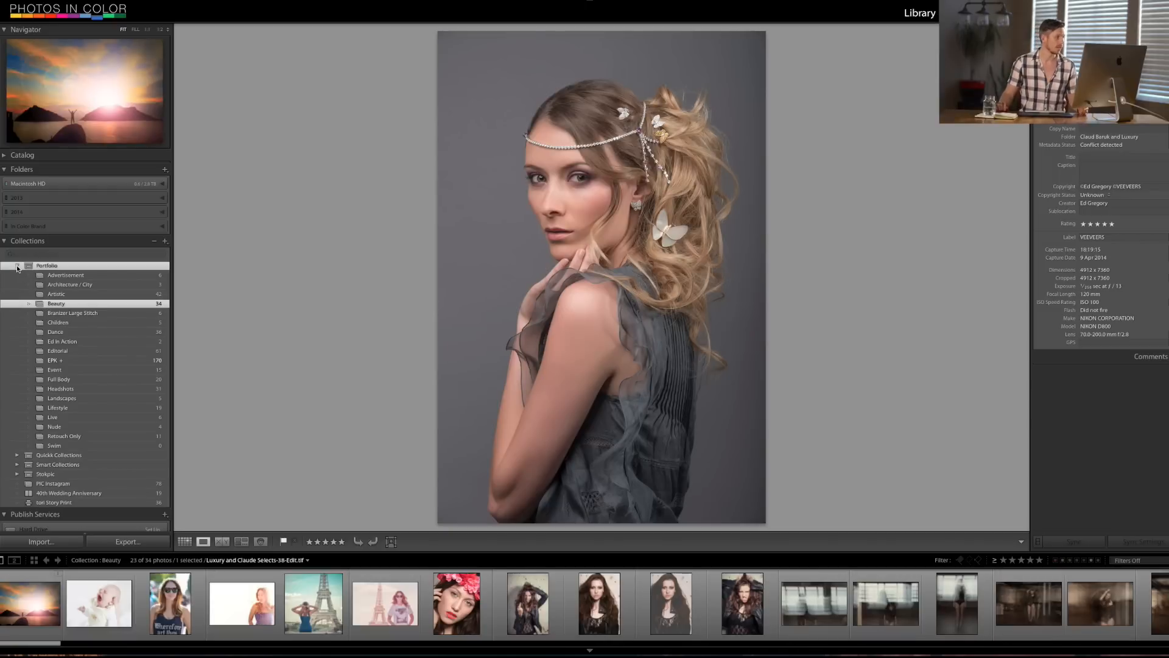
left_click(15, 267)
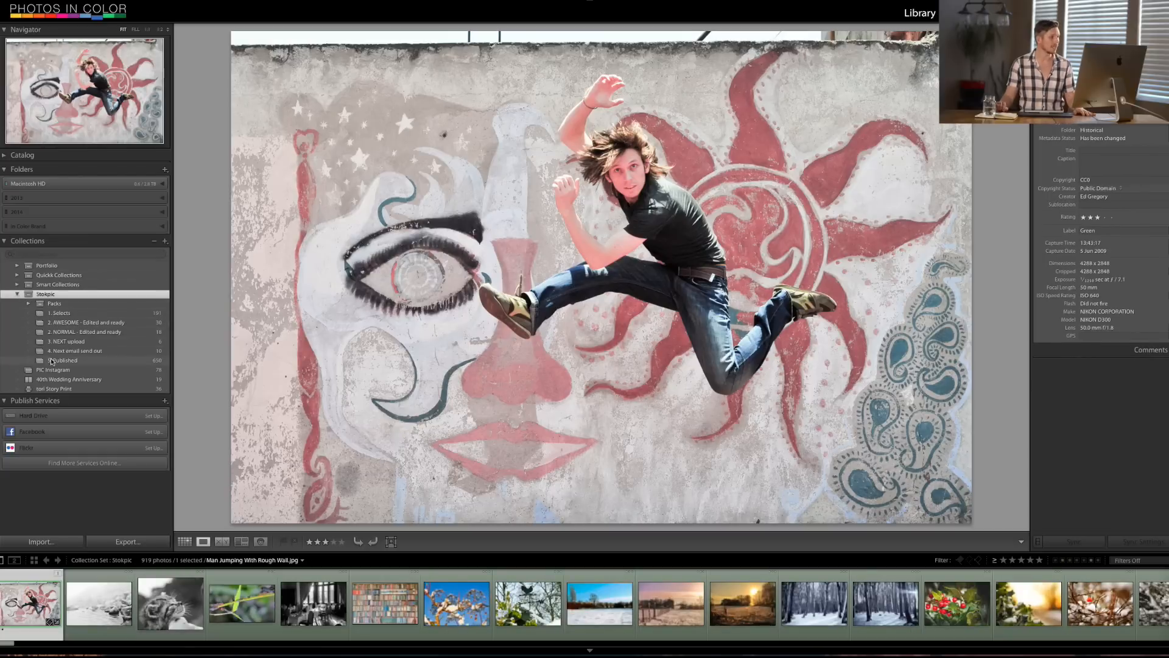
Browse the Published collection's thumbnails and bring up the context menu on the rock-jumping photo.
left_click(63, 360)
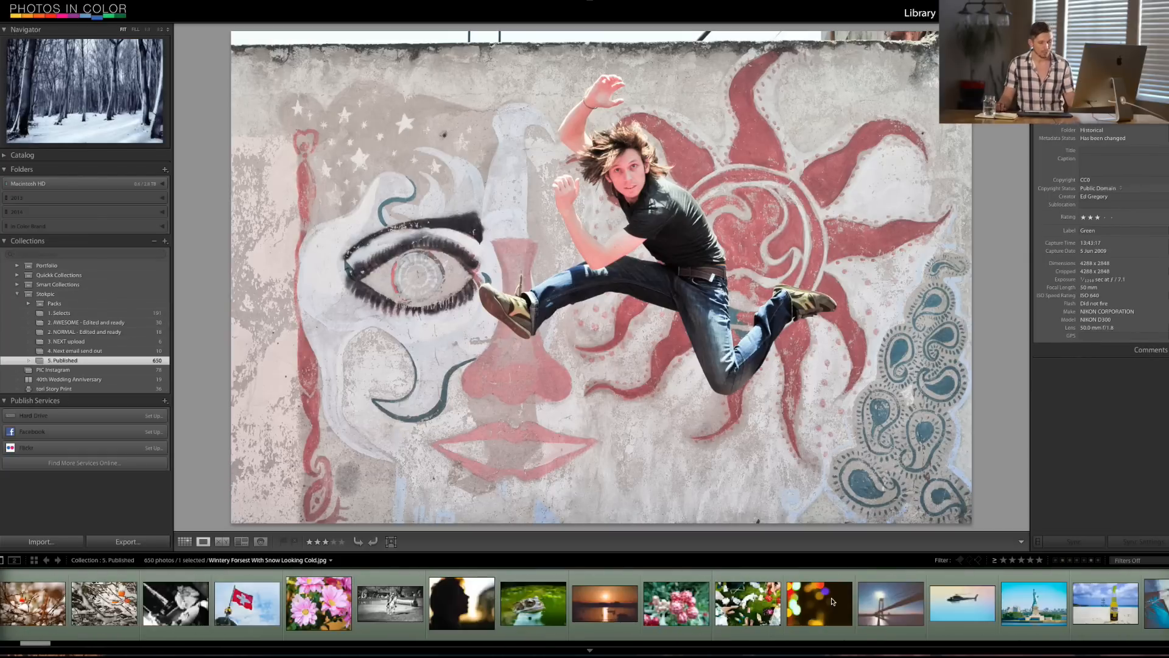
left_click(742, 603)
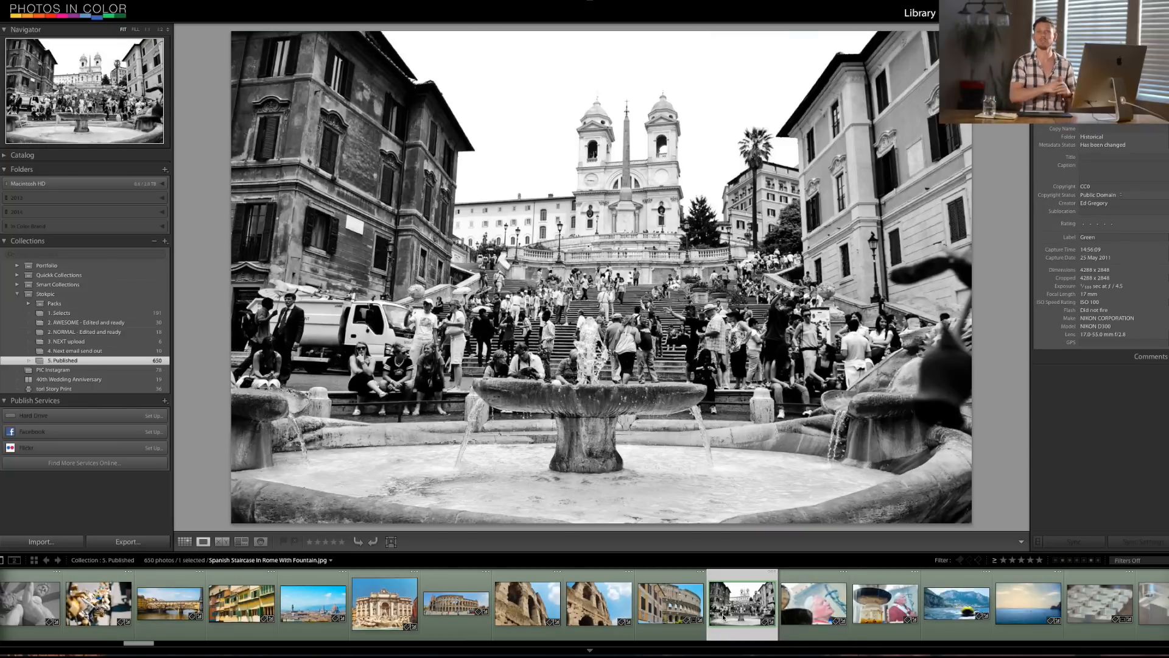
mouse_move(742, 605)
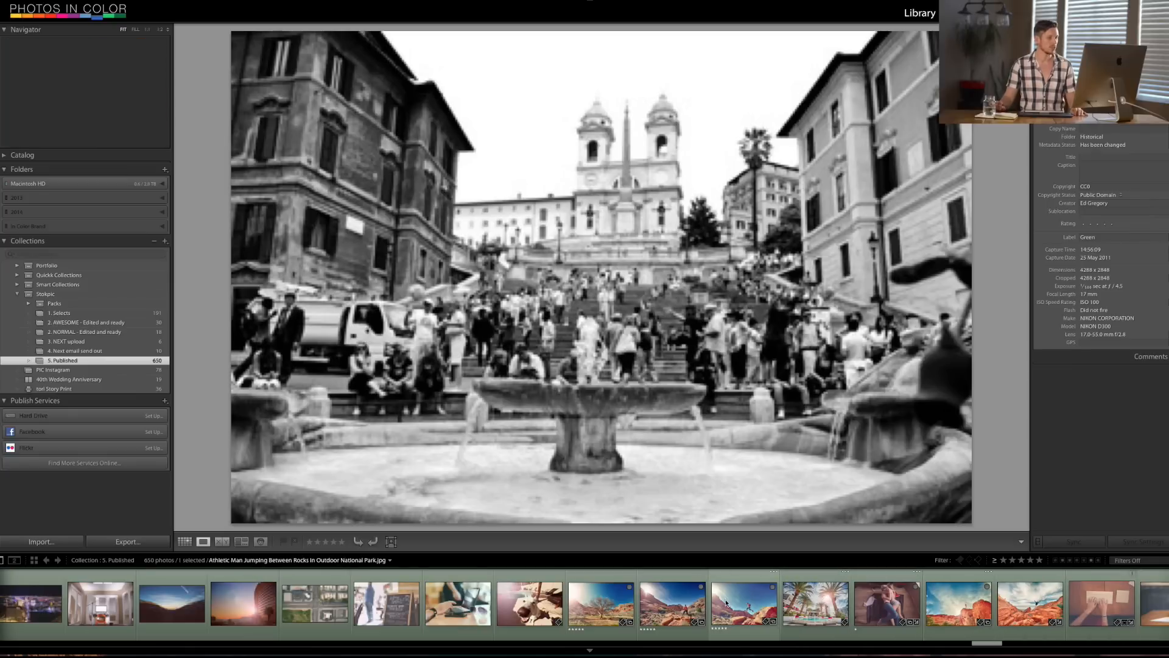
left_click(743, 603)
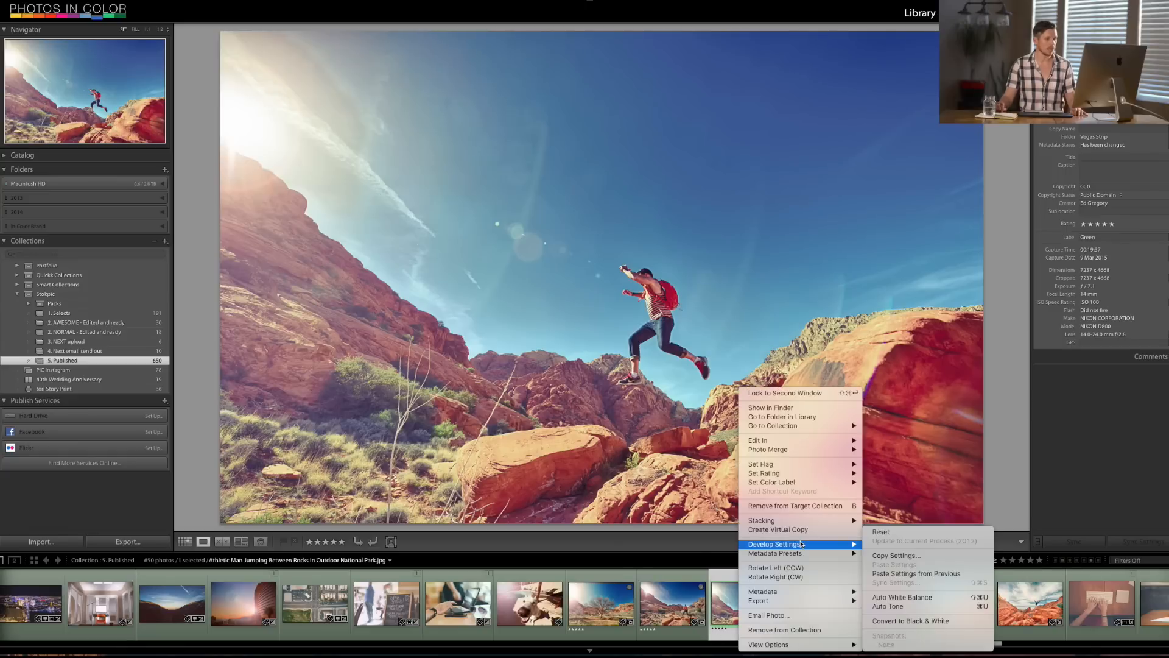
mouse_move(776, 553)
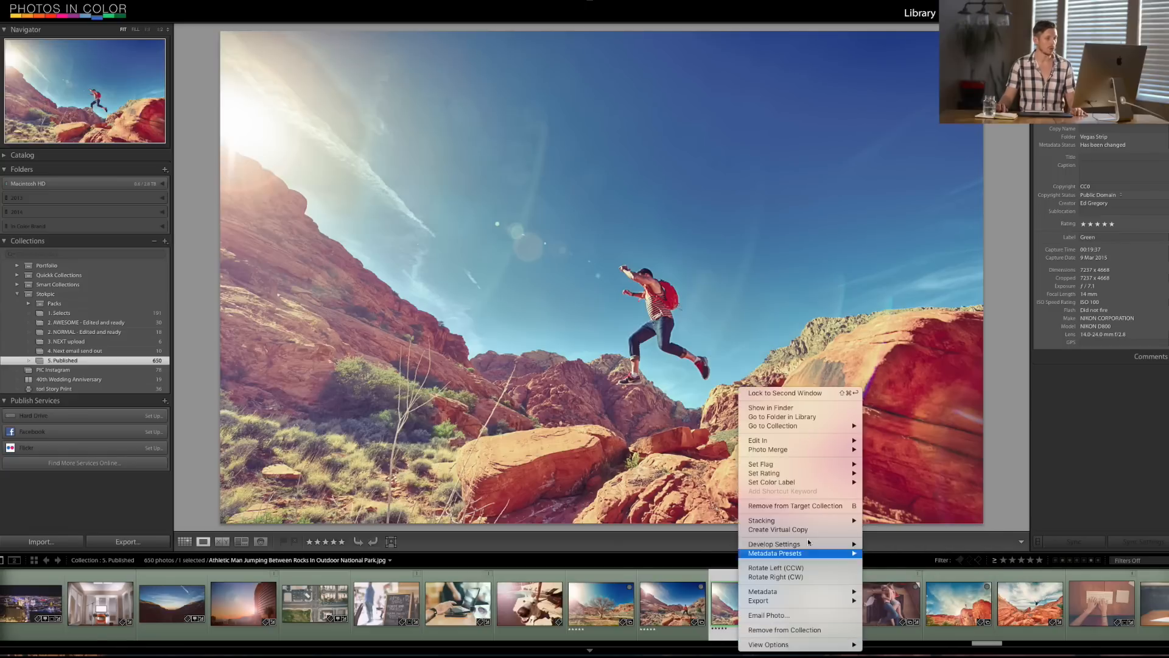
mouse_move(774, 426)
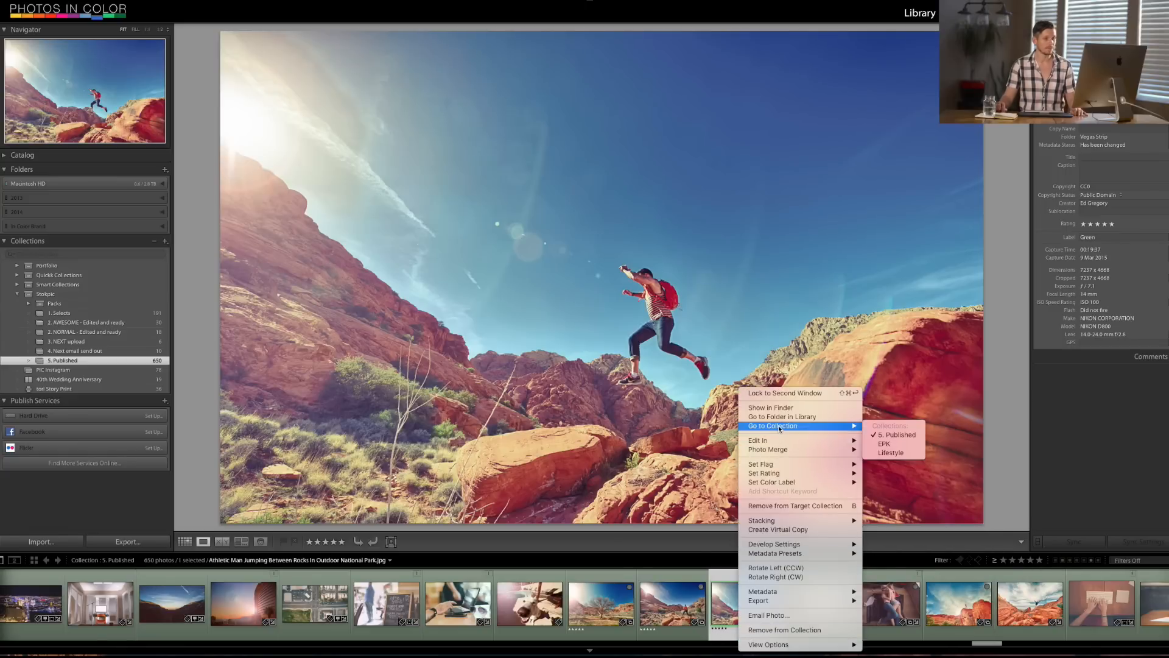
mouse_move(896, 435)
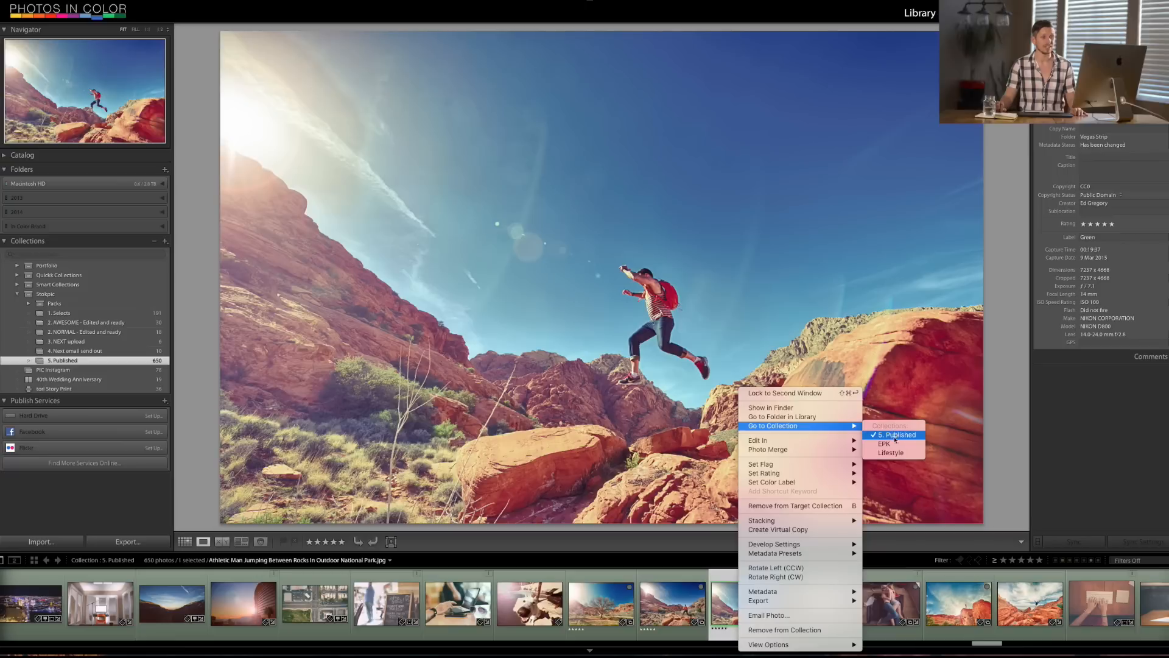
mouse_move(893, 453)
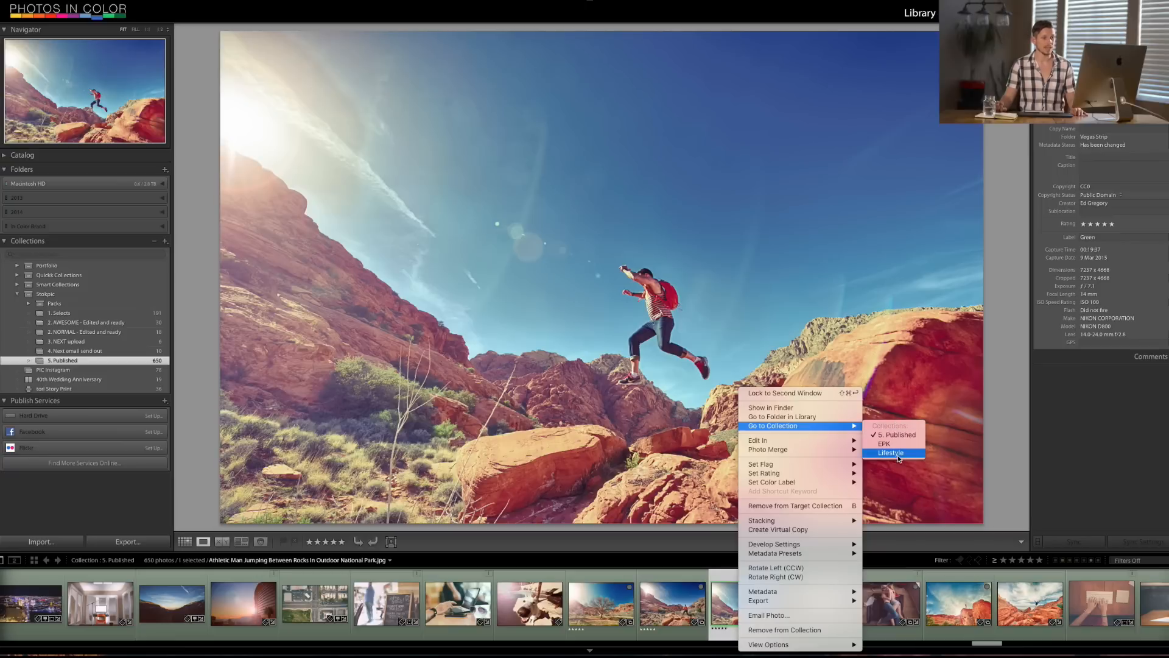
mouse_move(893, 453)
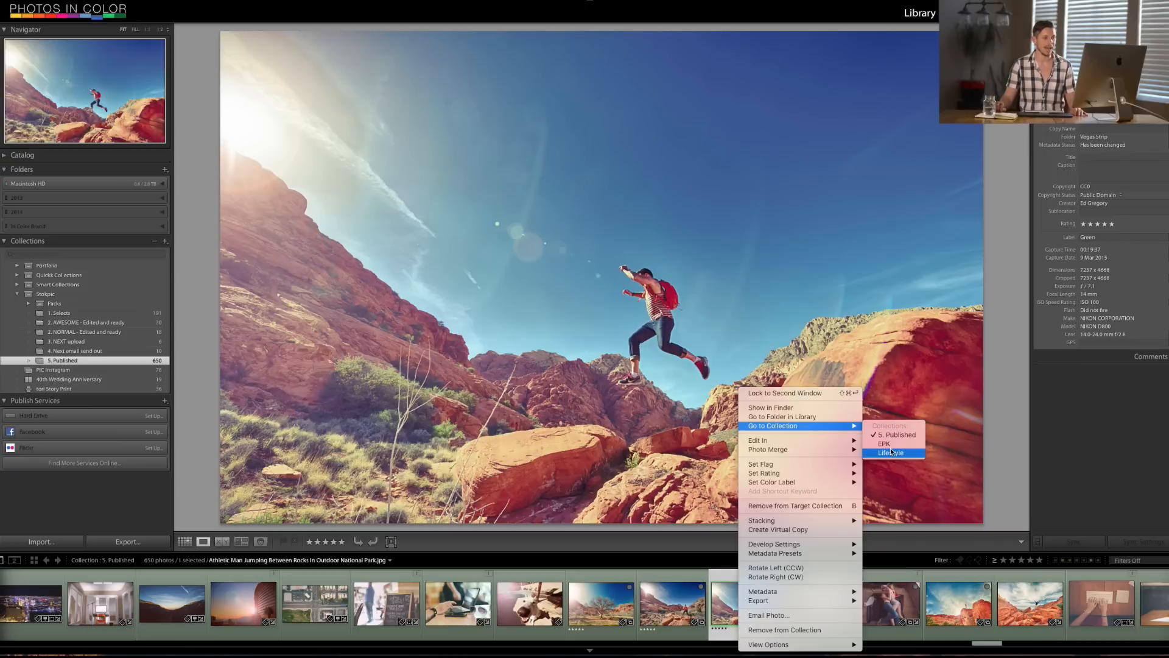
mouse_move(895, 435)
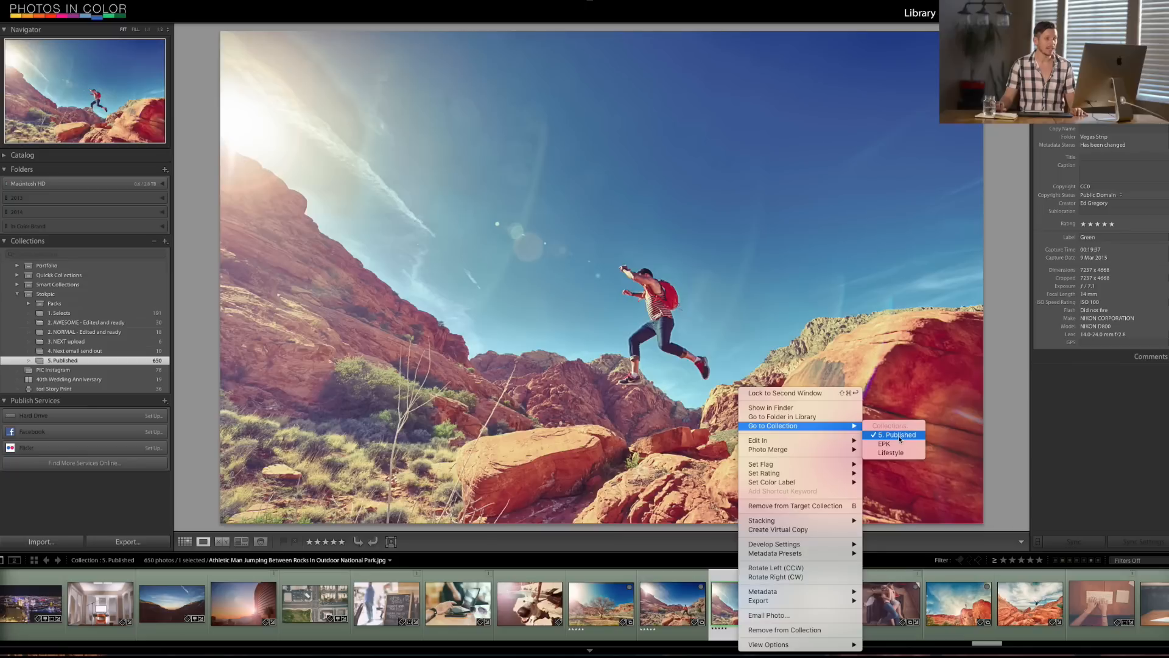
mouse_move(782, 416)
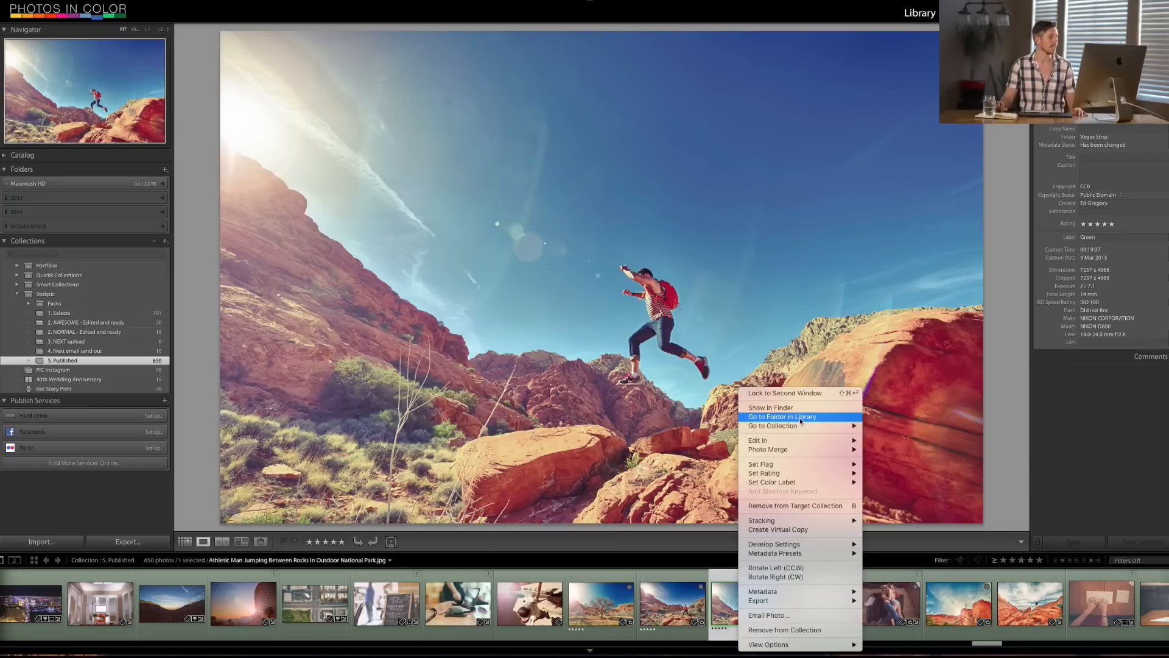
Jump to the Vegas Strip folder and view its dog and bare-tree desert photos.
left_click(782, 417)
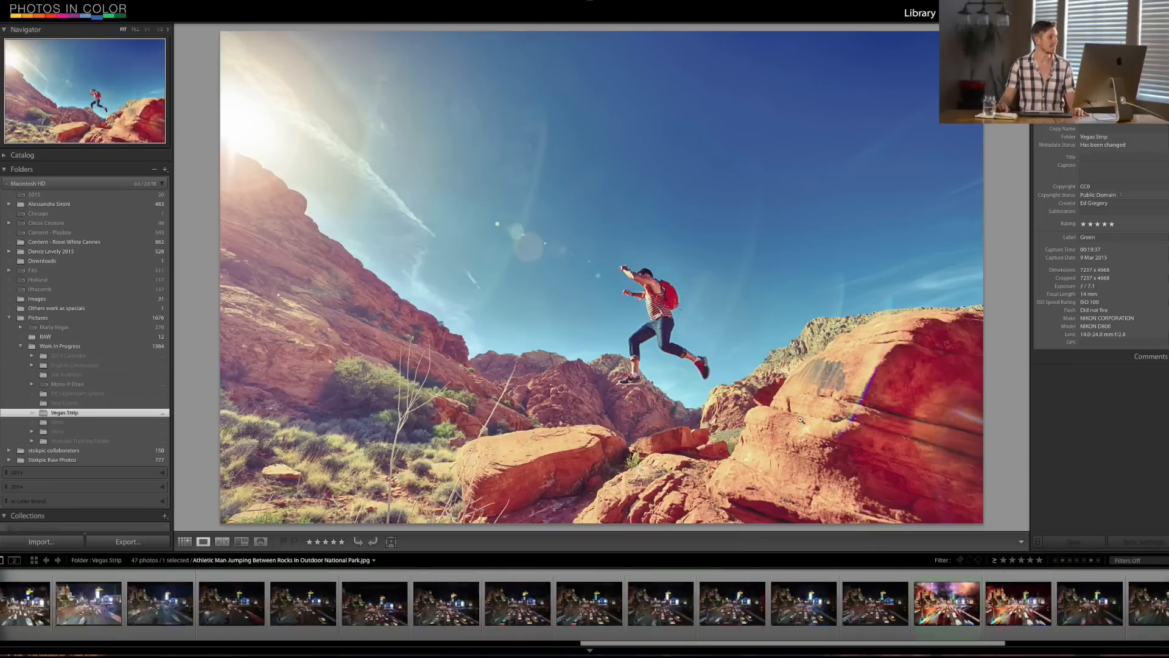
left_click(20, 345)
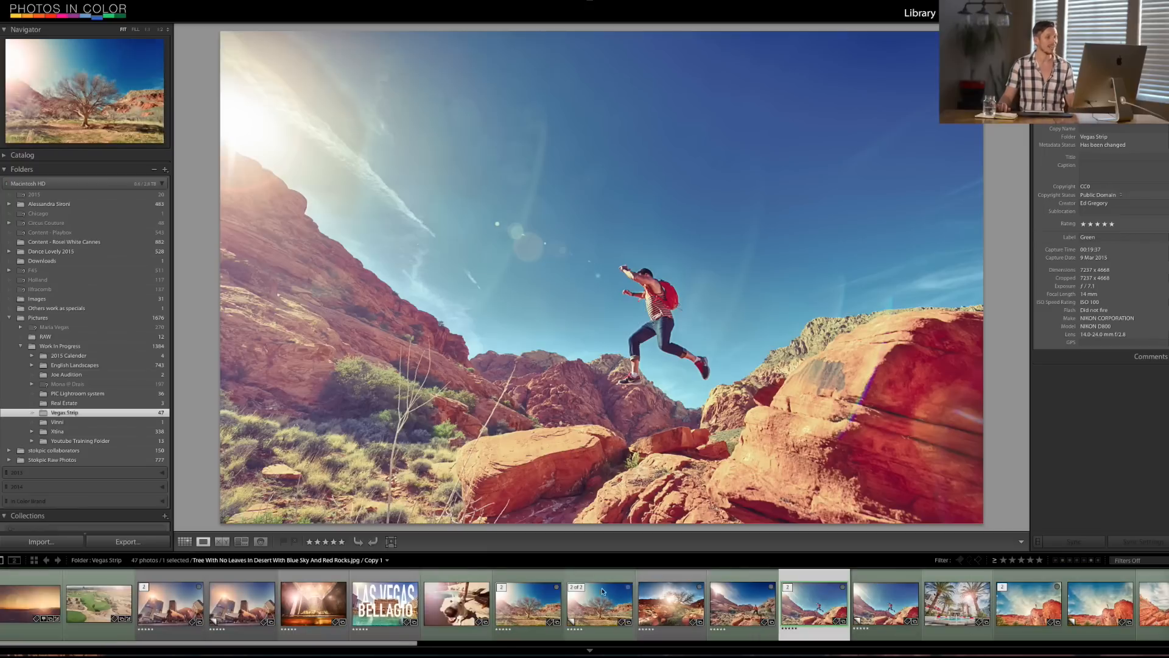
left_click(456, 605)
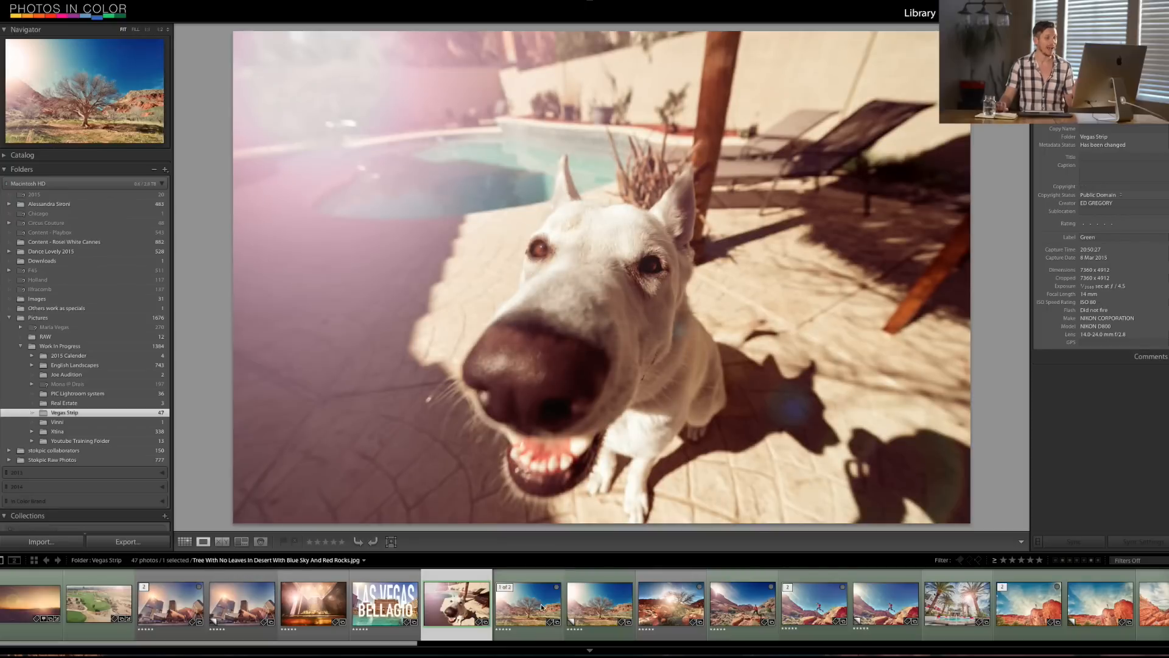
left_click(599, 605)
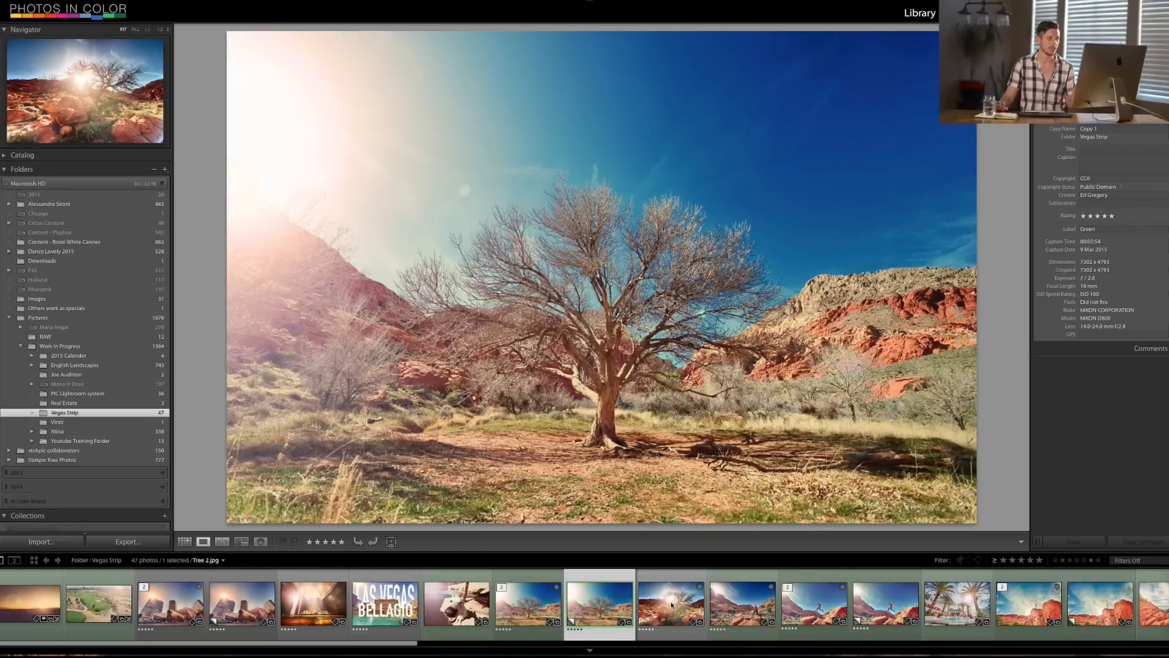